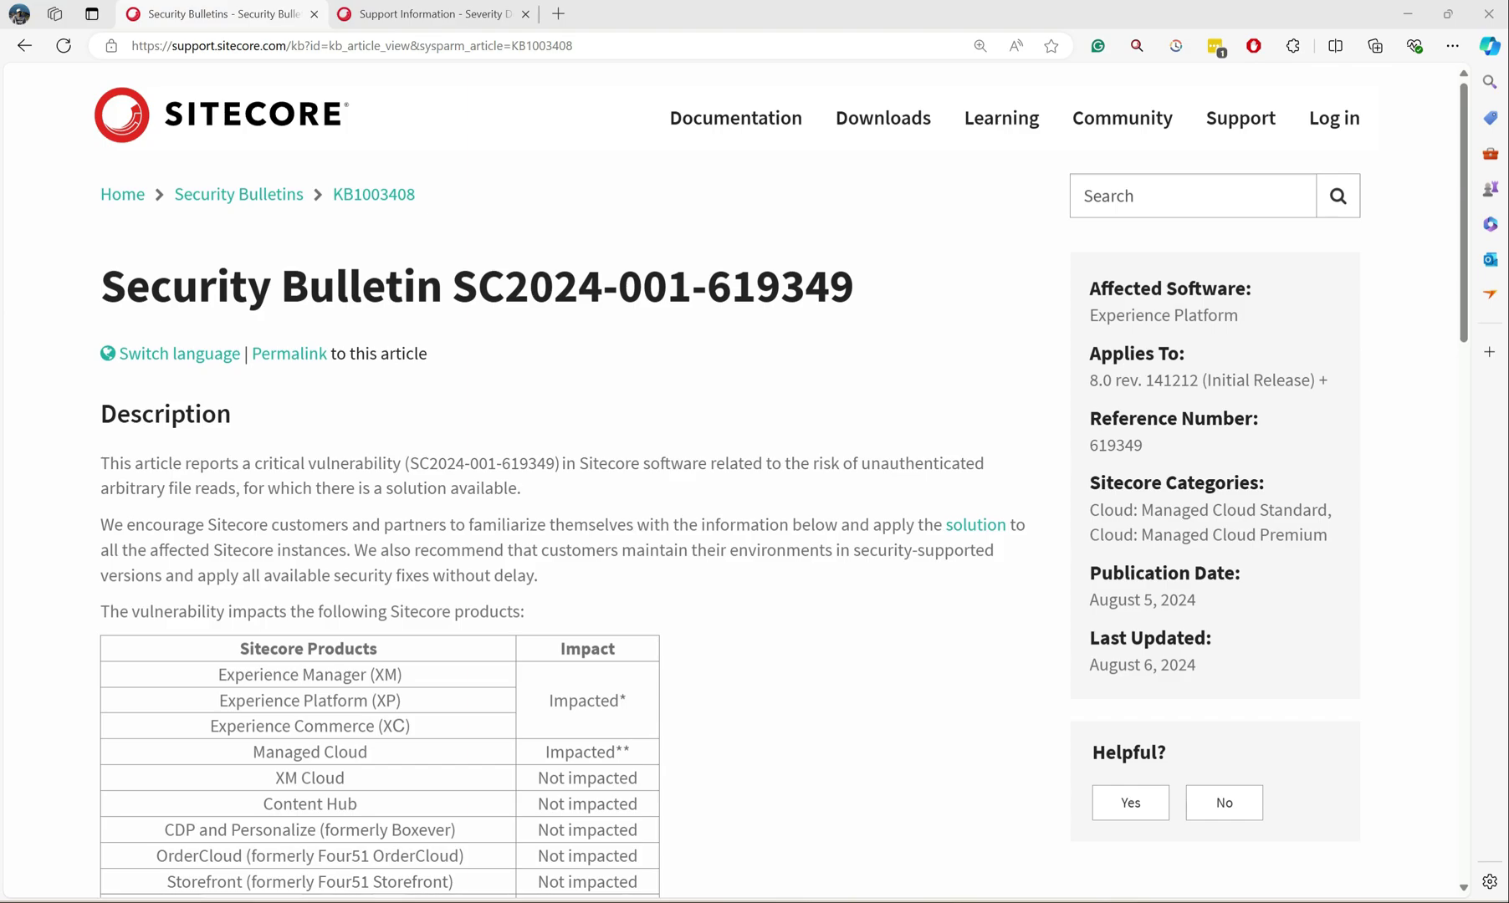
pyautogui.moveTo(425, 390)
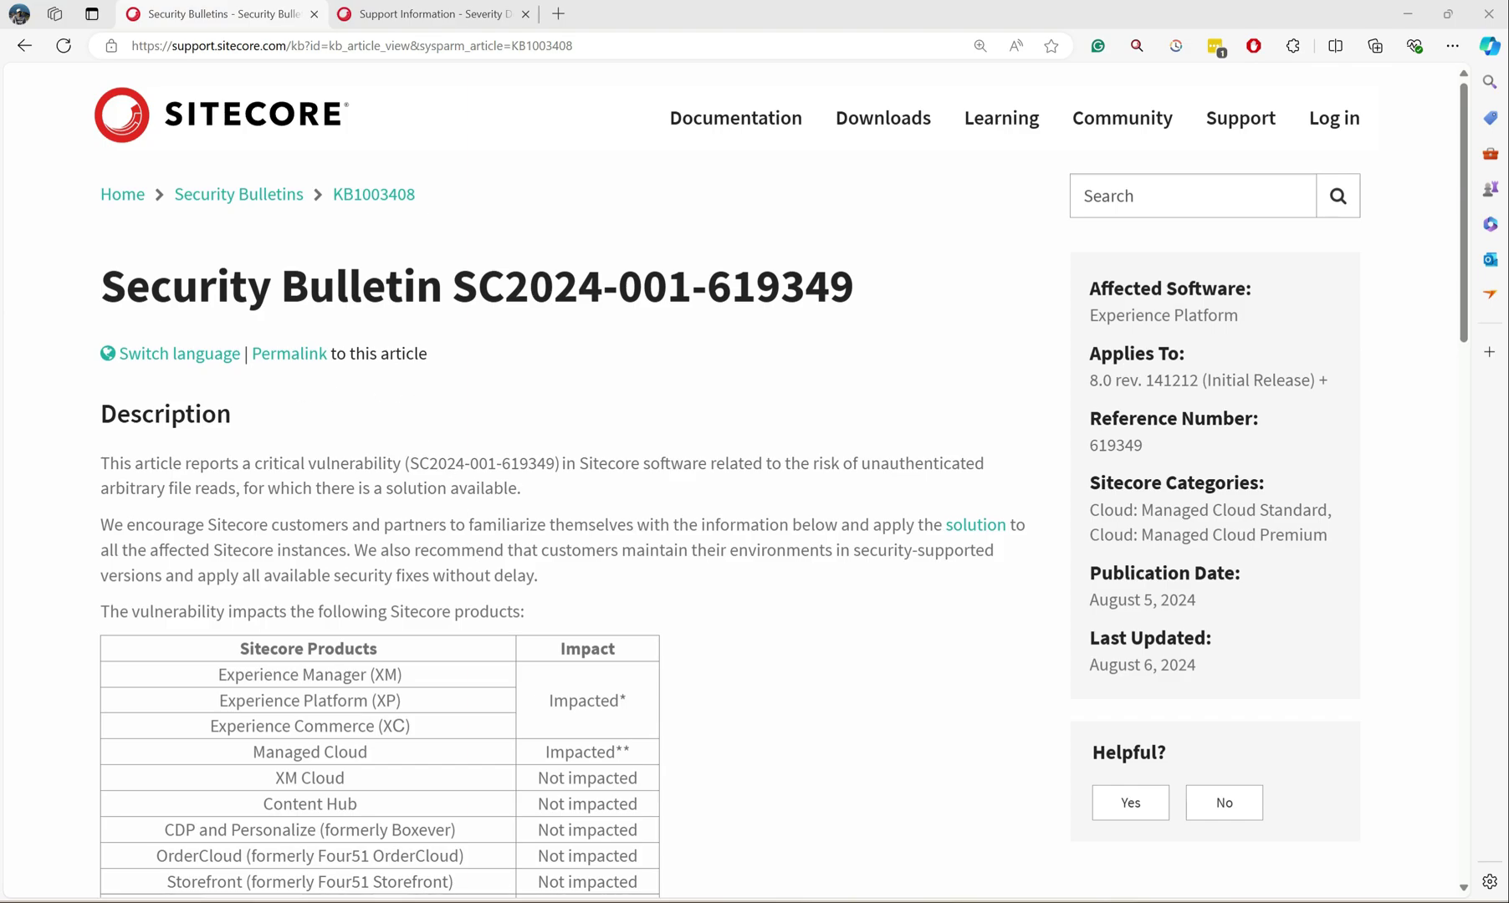
pyautogui.moveTo(408, 596)
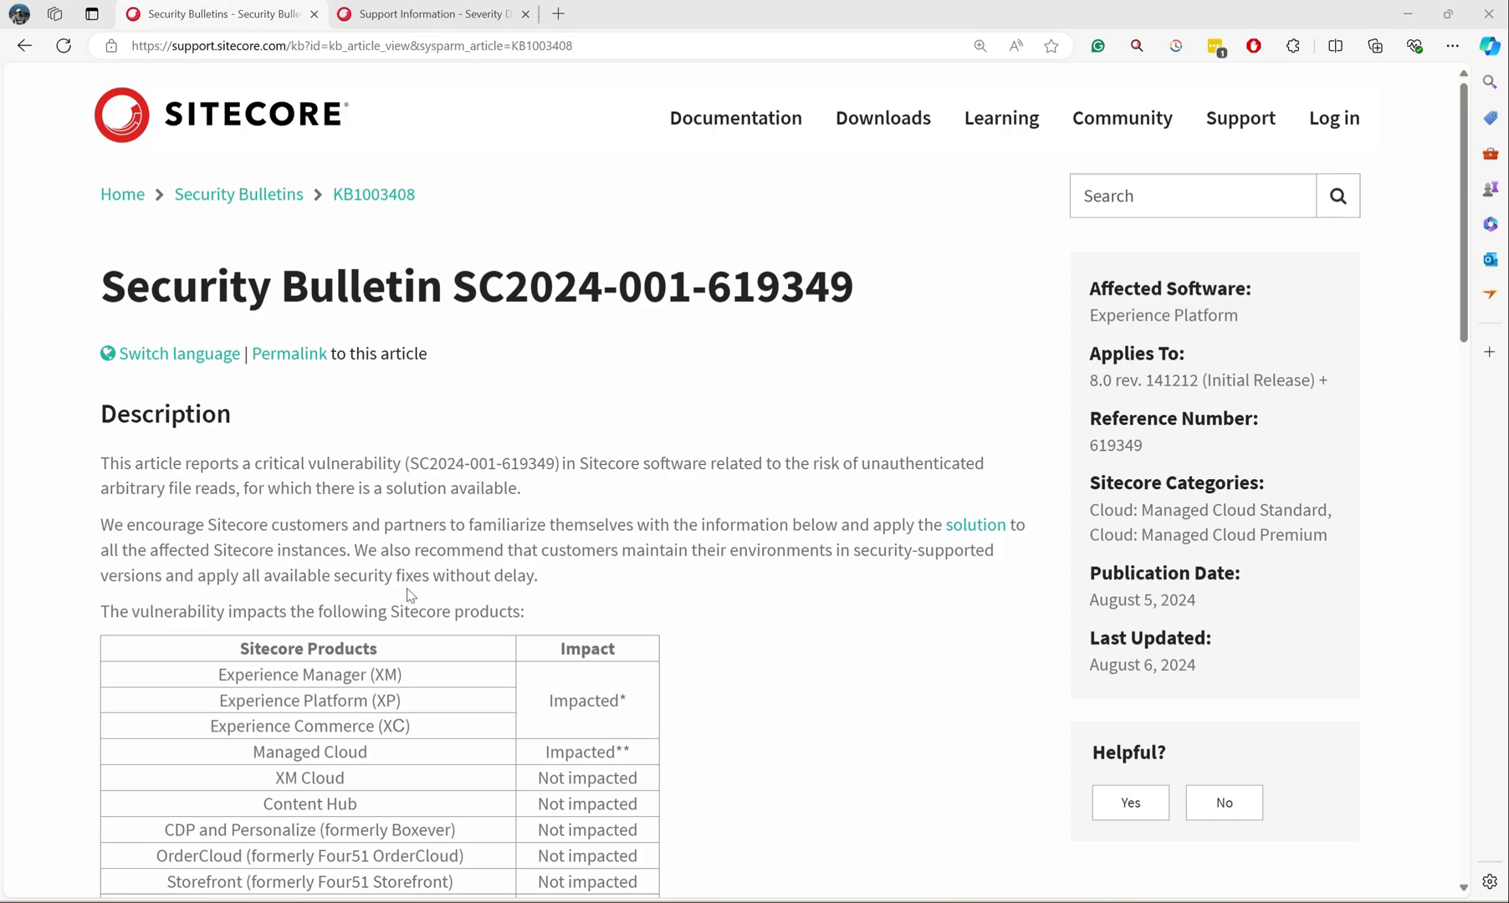
pyautogui.moveTo(395, 550)
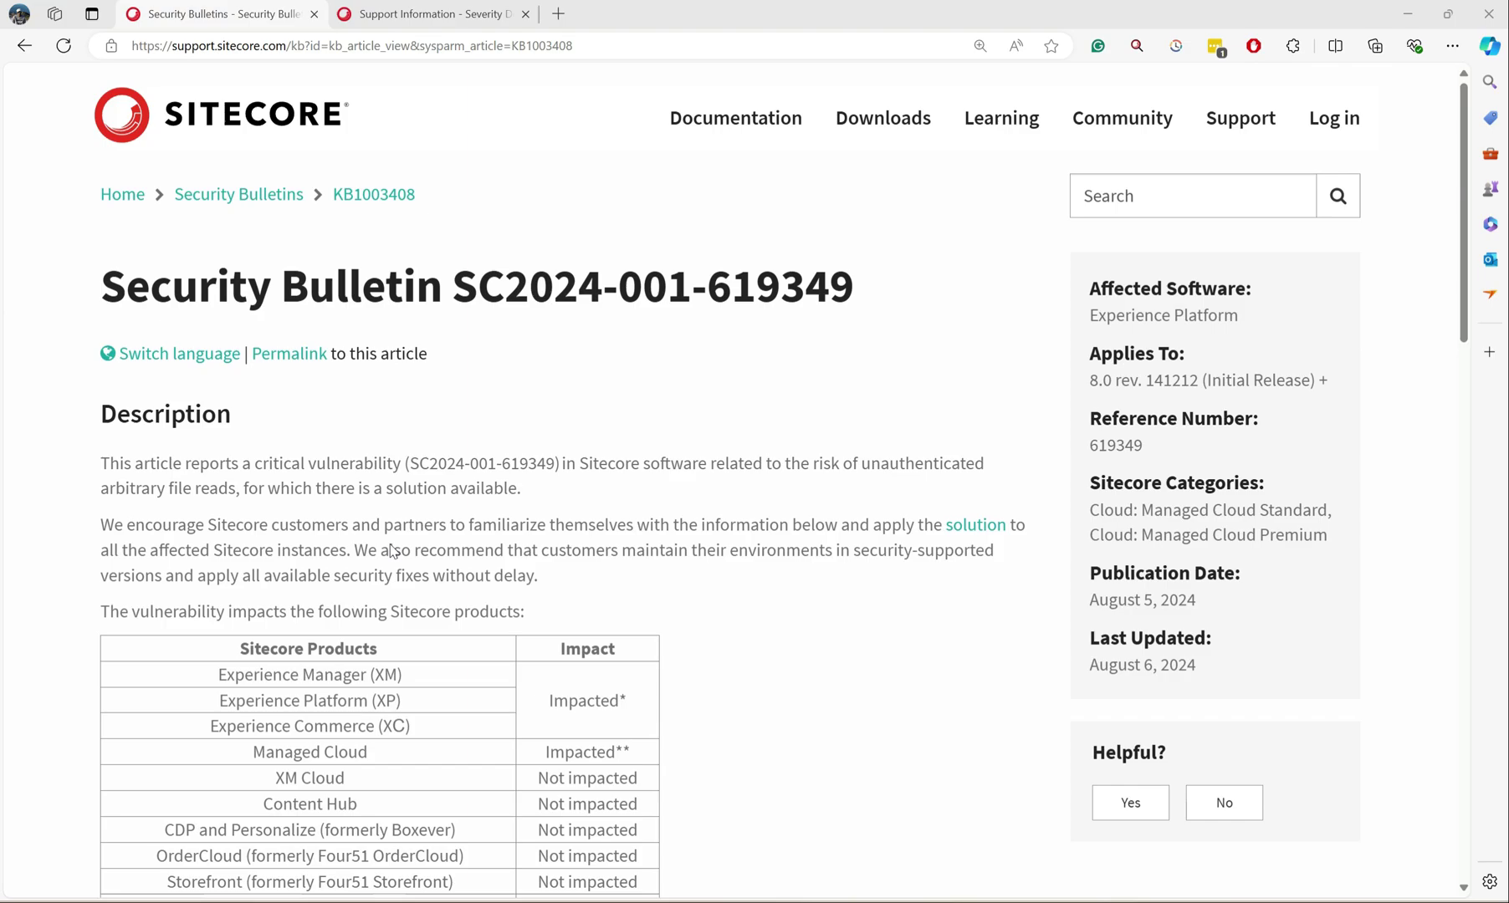
pyautogui.moveTo(391, 544)
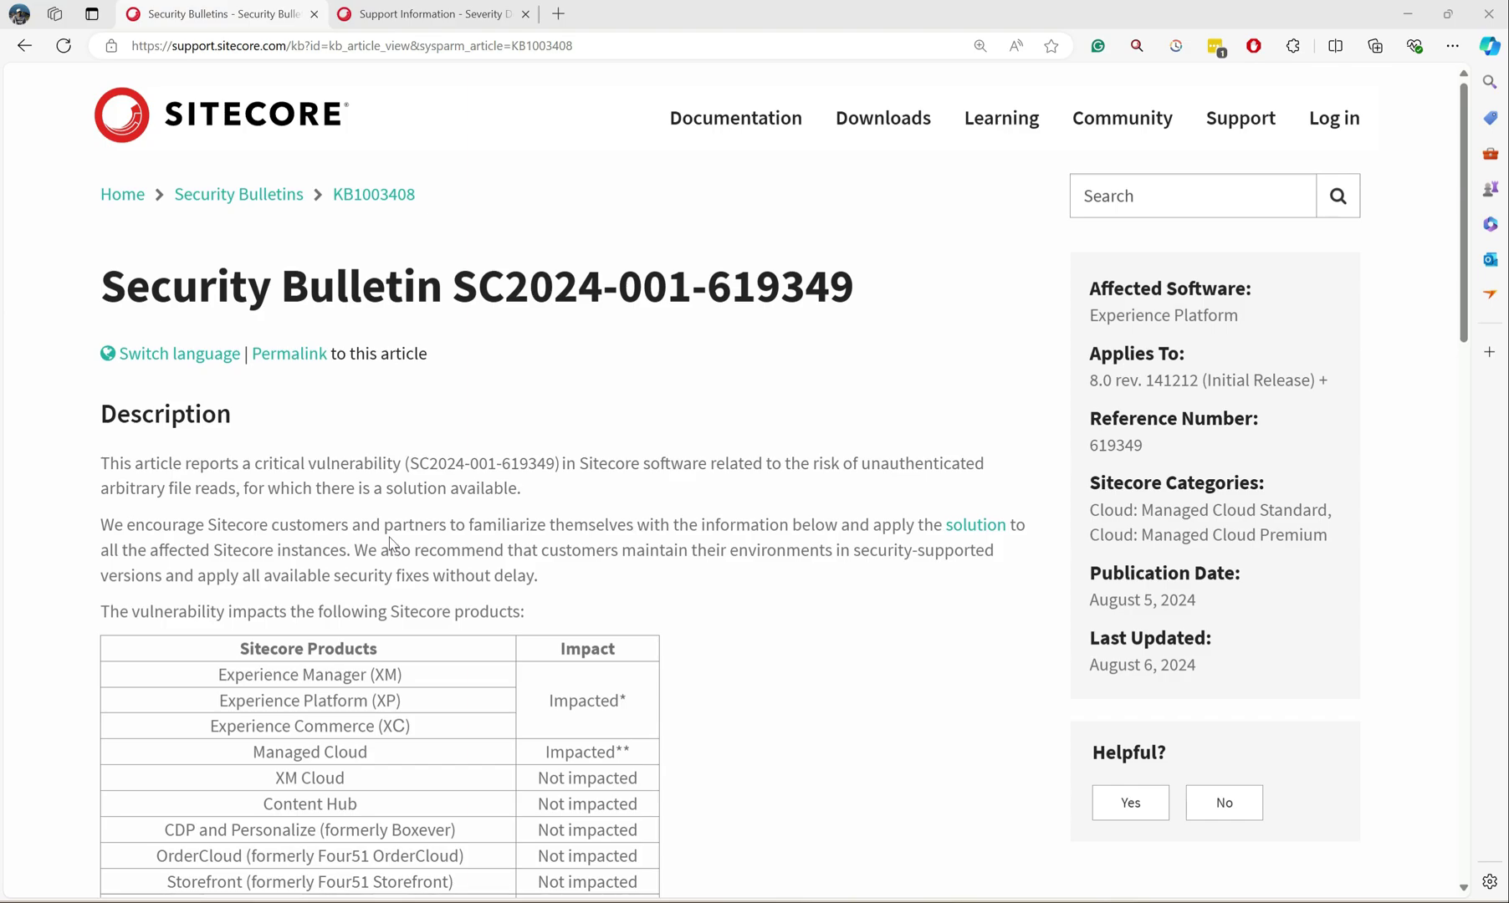
pyautogui.moveTo(425, 564)
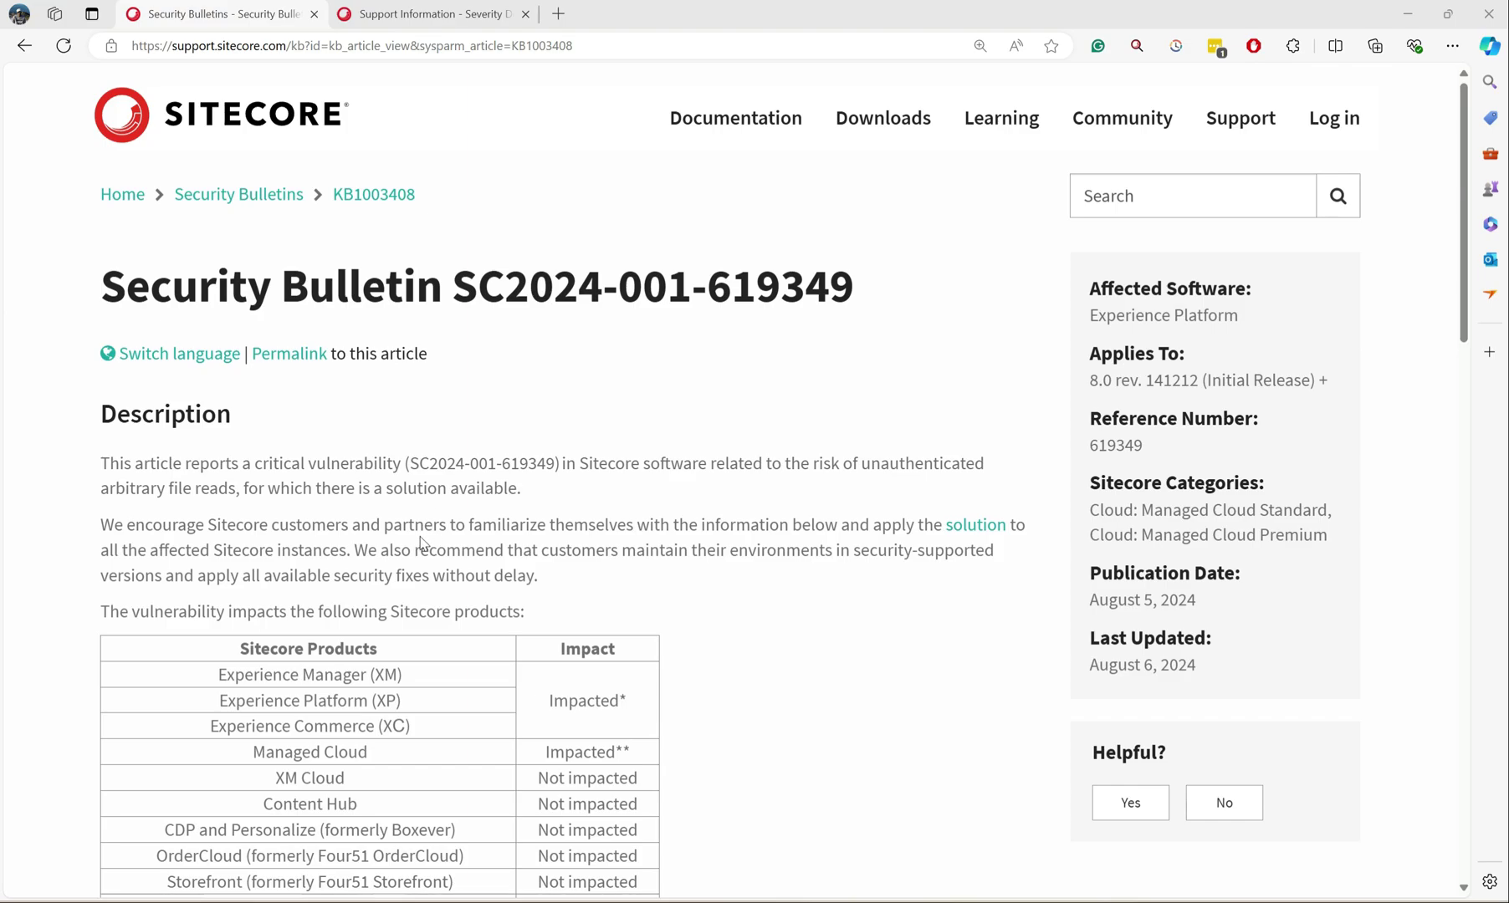
pyautogui.moveTo(545, 600)
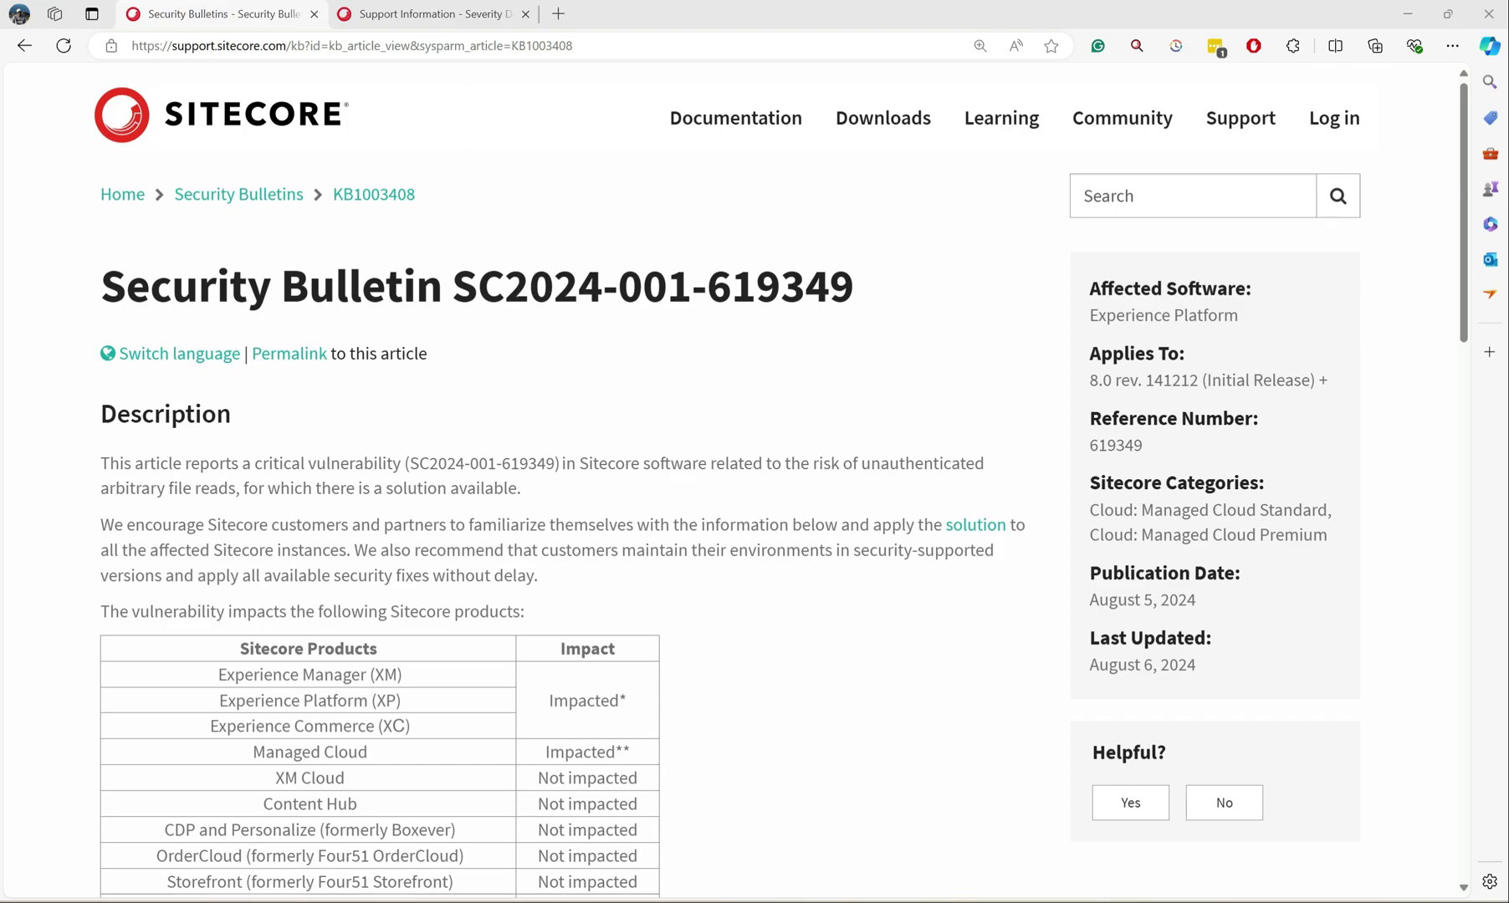
# Highlight the impacted Experience Manager, Platform and Commerce (XC) rows in the bulletin's products table.
pyautogui.click(438, 13)
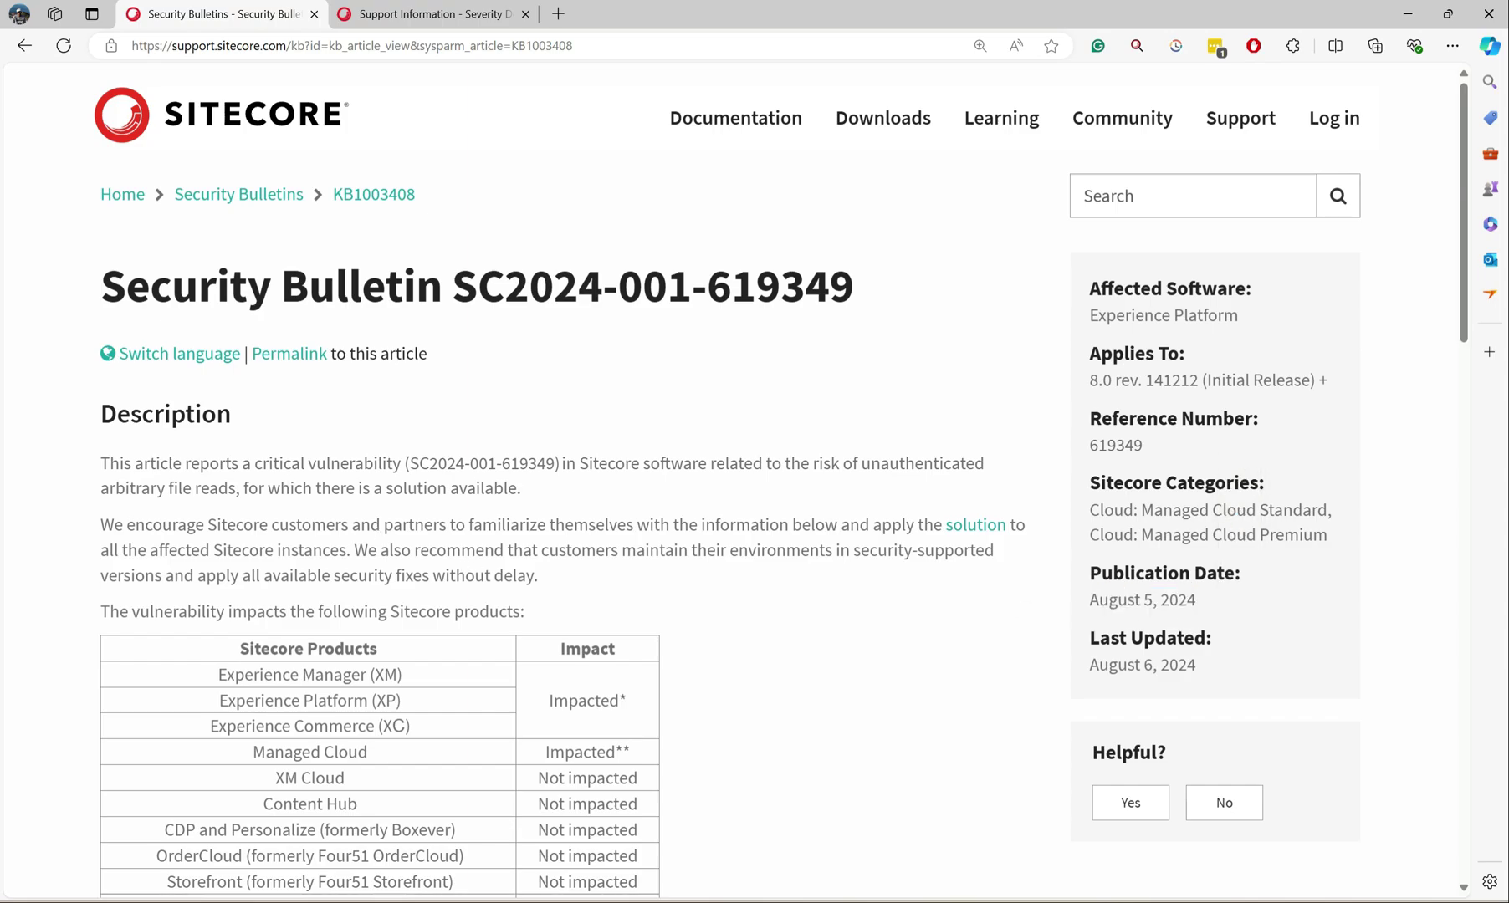
pyautogui.moveTo(344, 535)
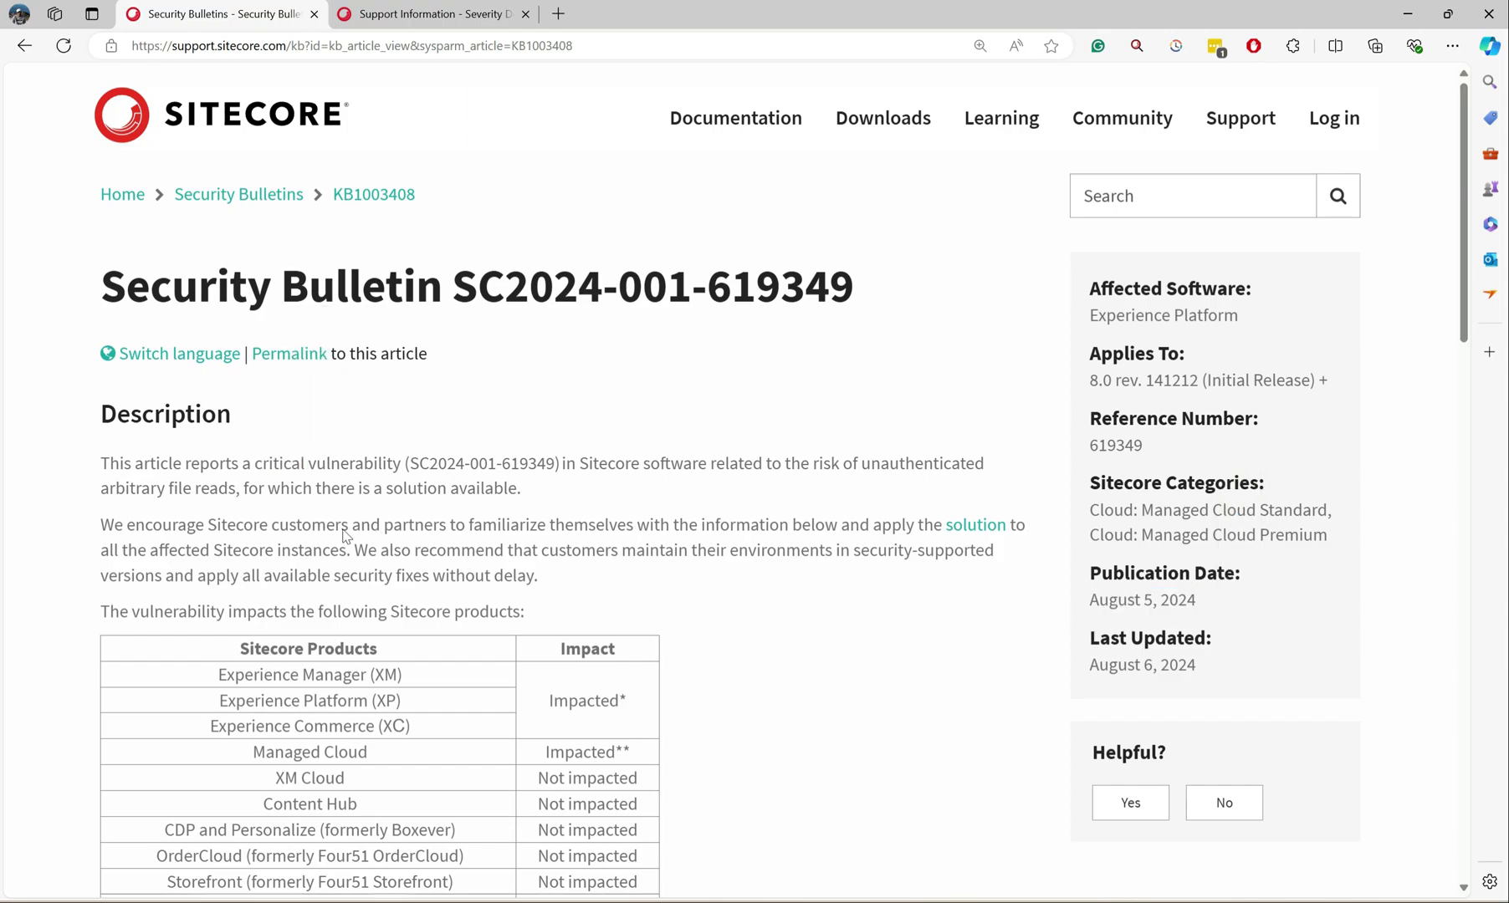
pyautogui.moveTo(343, 534)
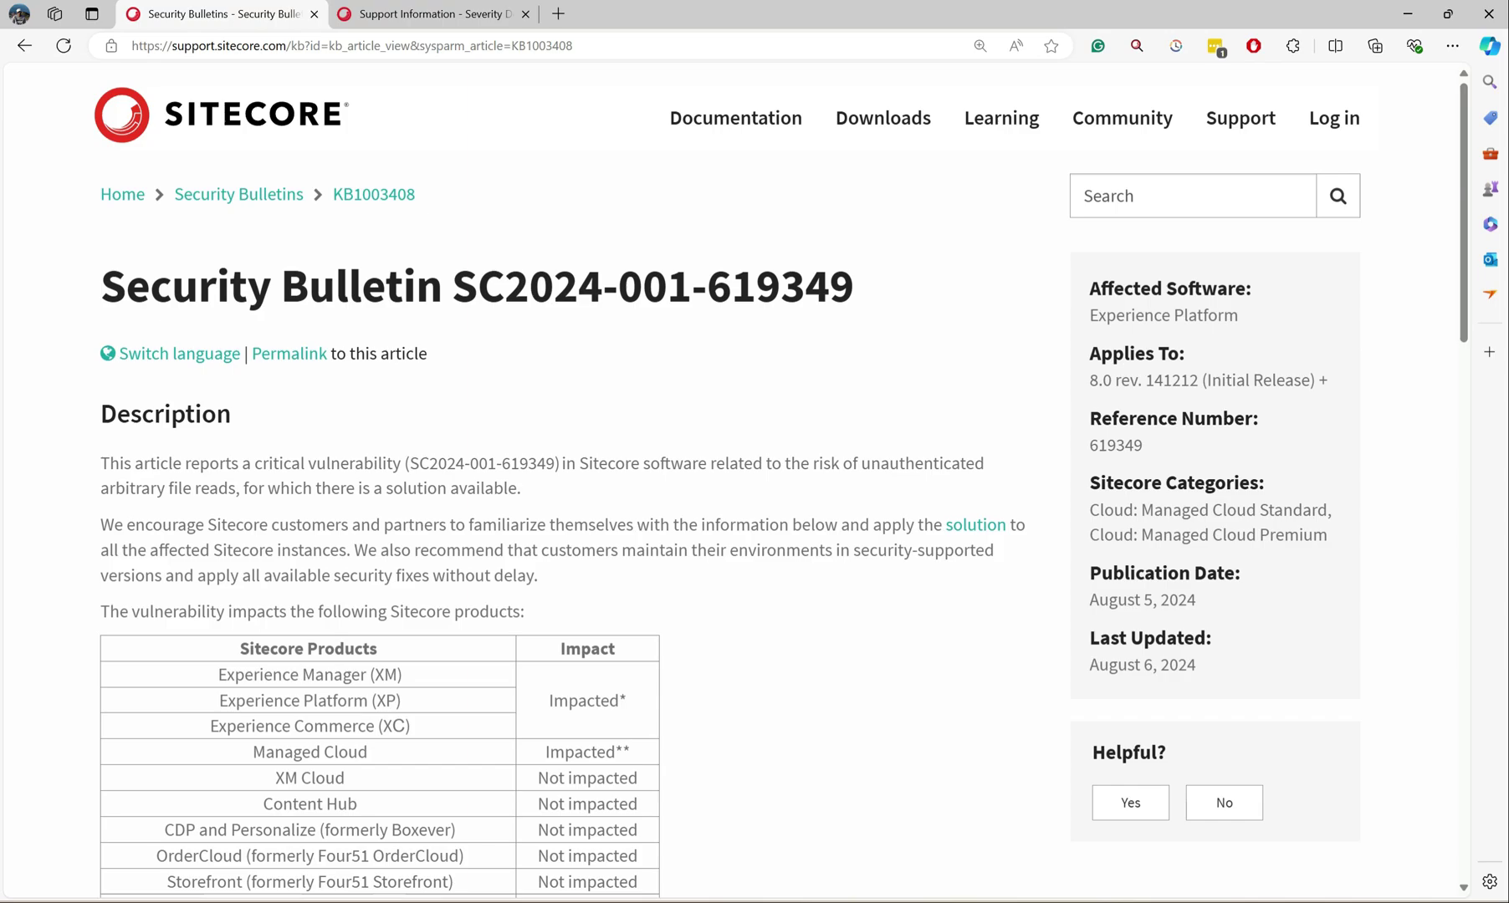
pyautogui.moveTo(216, 674); pyautogui.dragTo(413, 702)
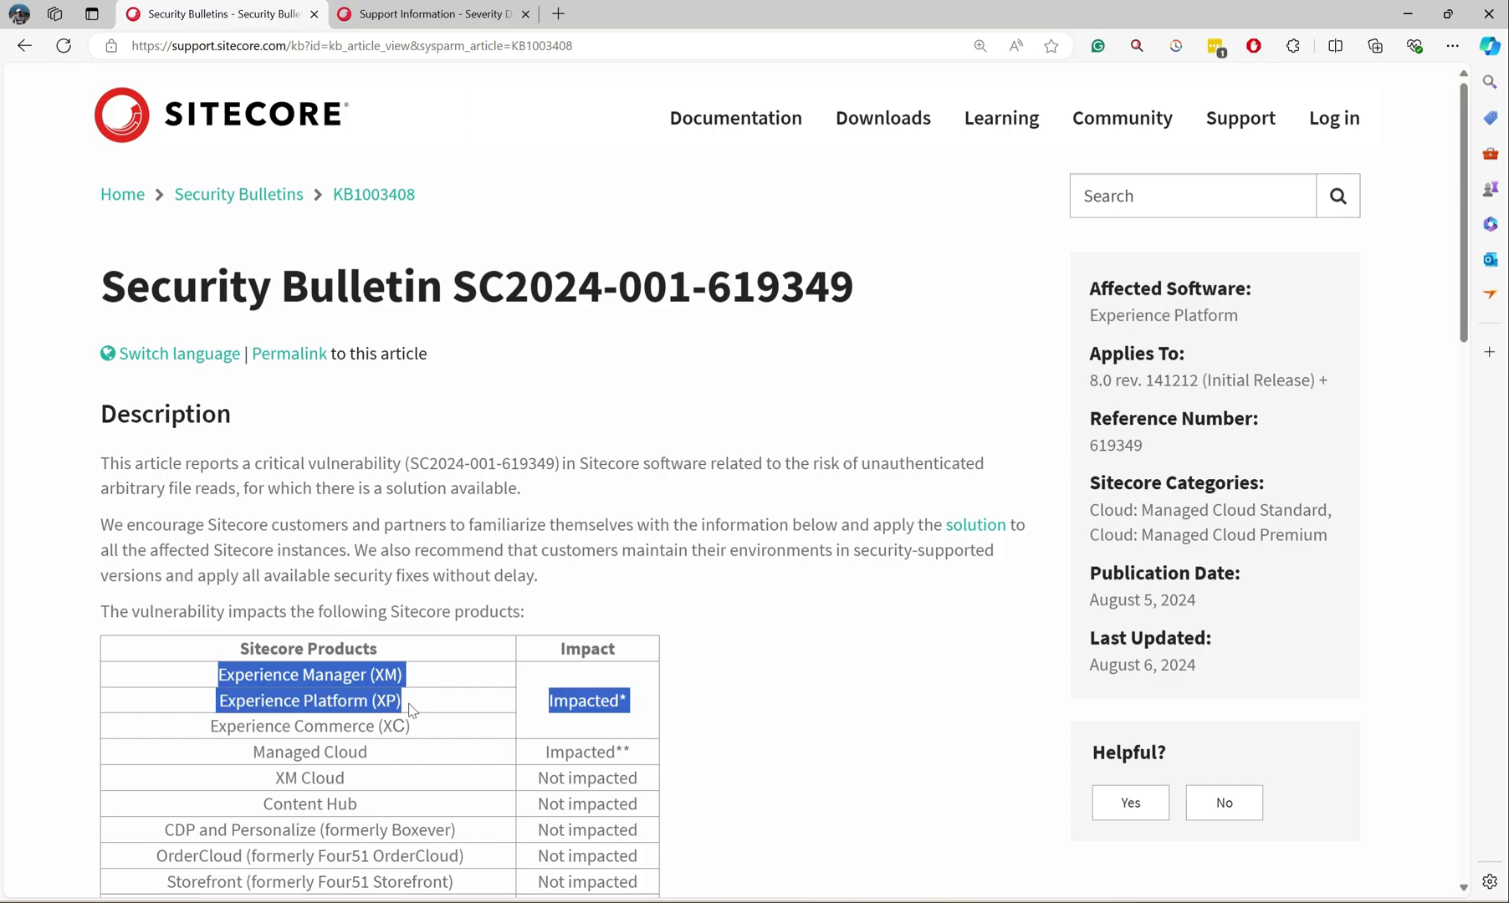
pyautogui.moveTo(408, 701); pyautogui.dragTo(434, 731)
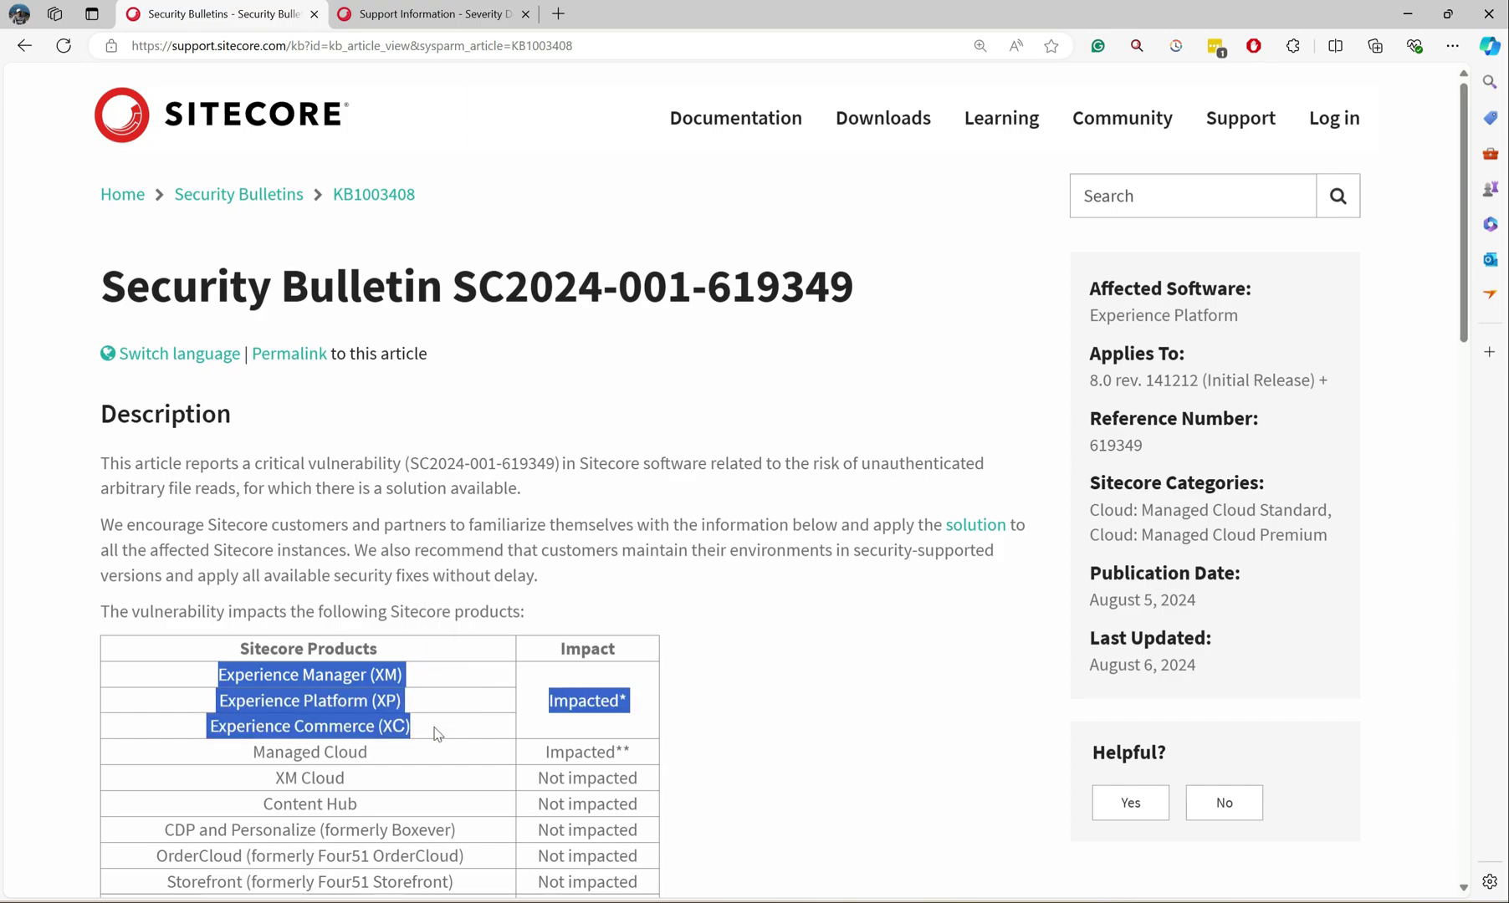
pyautogui.scroll(-3)
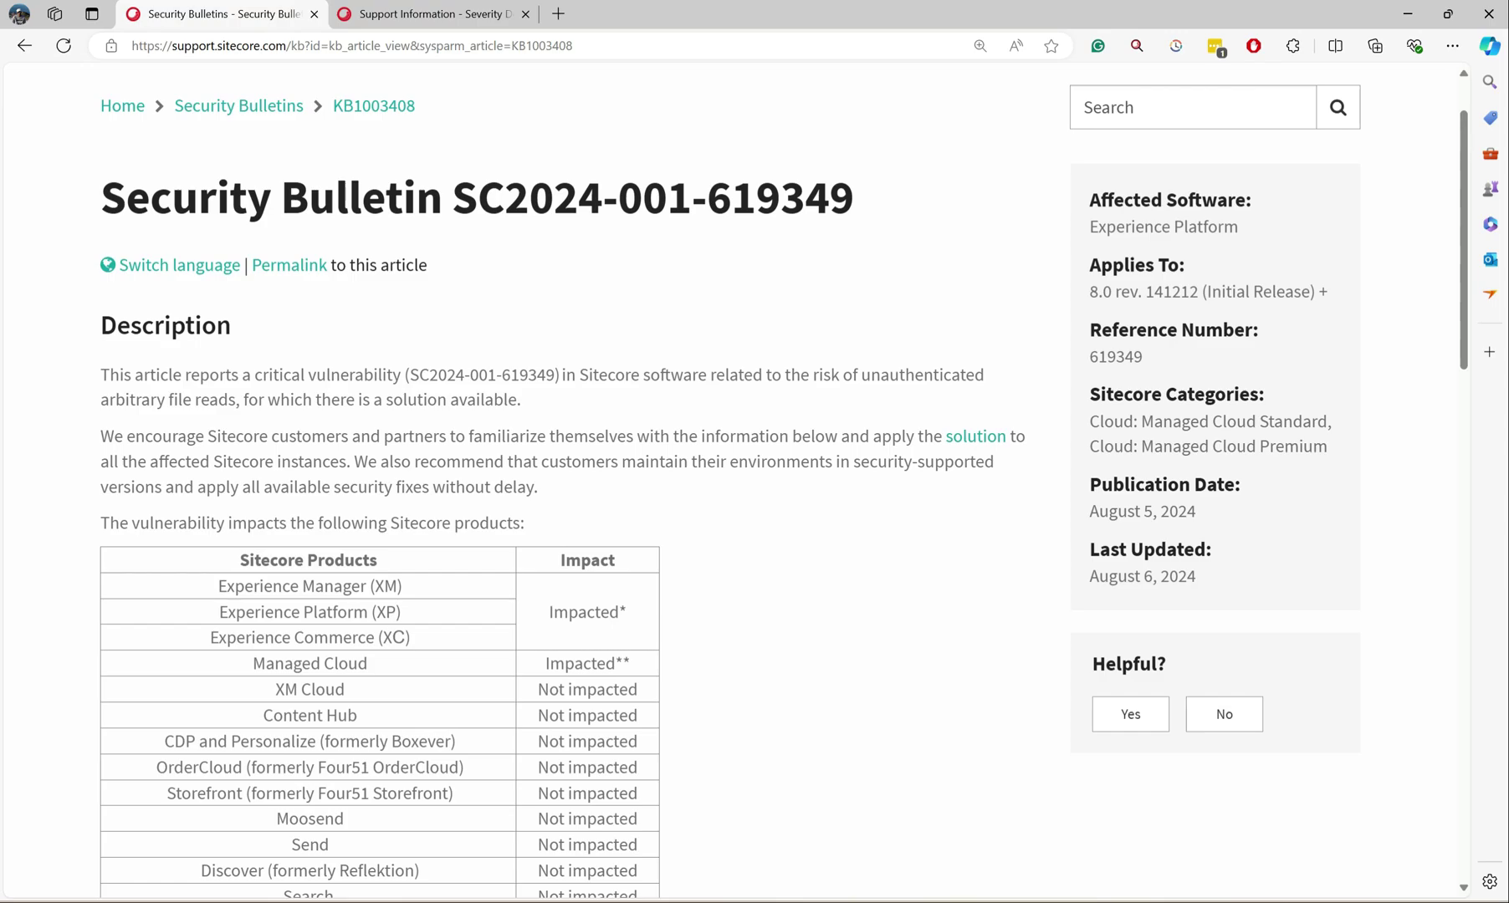
pyautogui.doubleClick(309, 662)
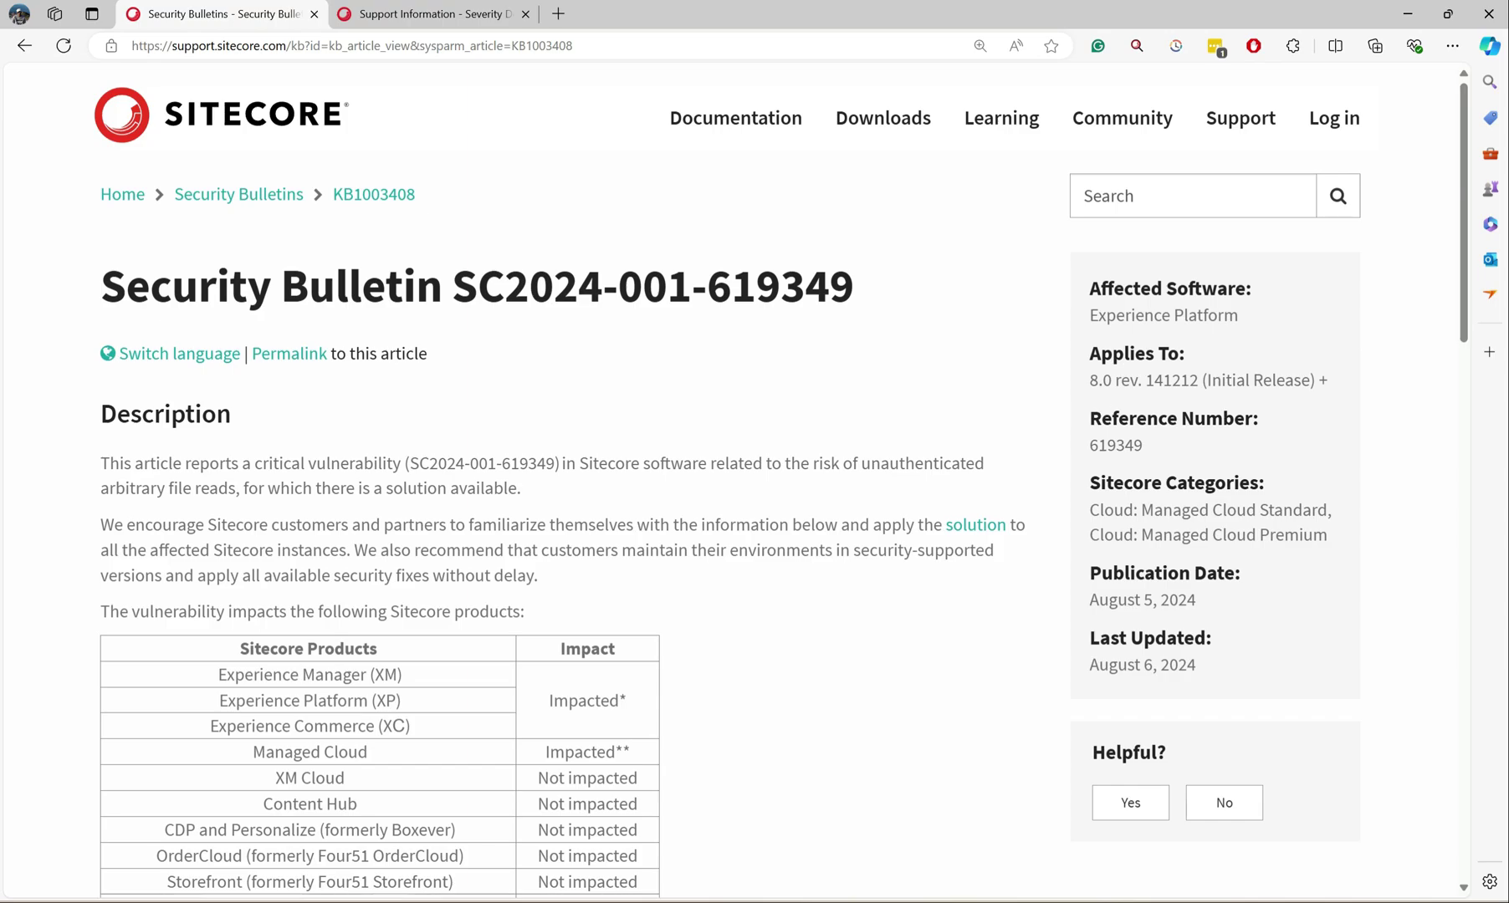
pyautogui.moveTo(1089, 379); pyautogui.dragTo(1300, 380)
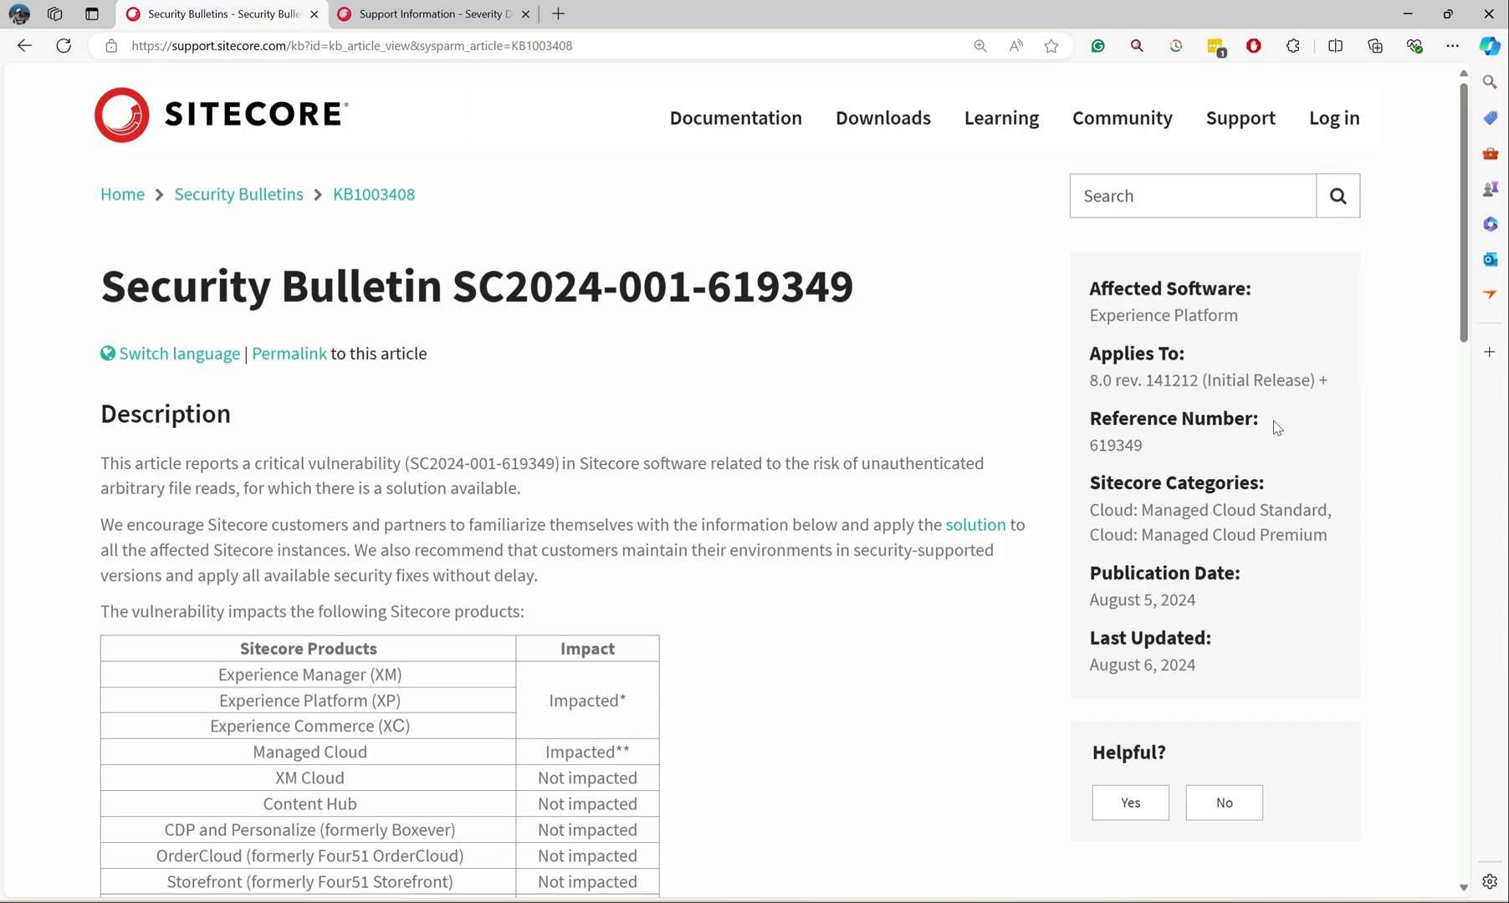
pyautogui.moveTo(1336, 390)
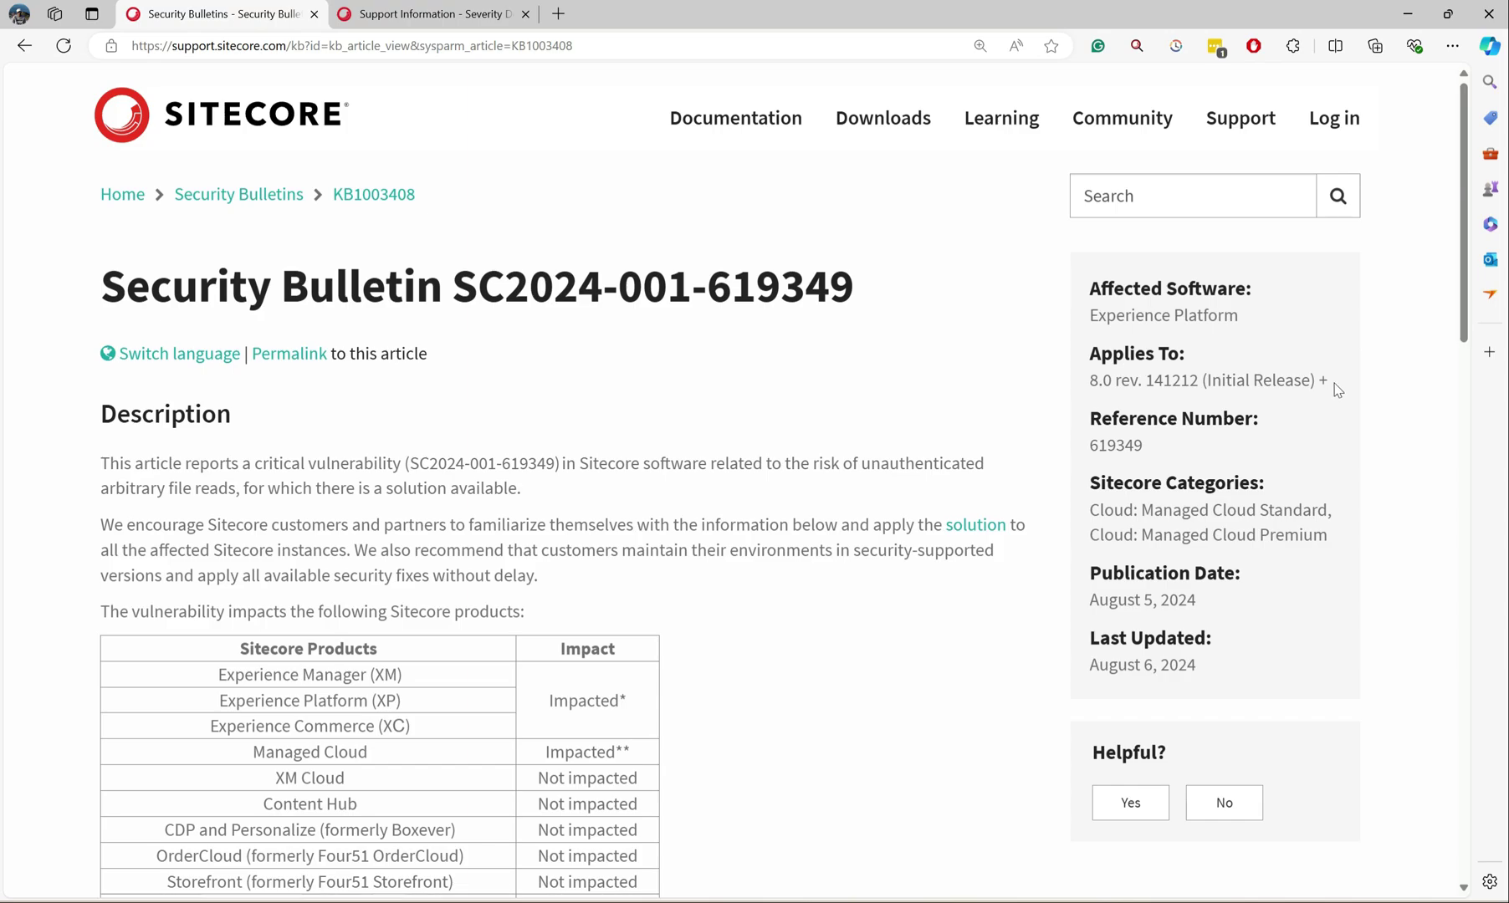
pyautogui.moveTo(947, 427)
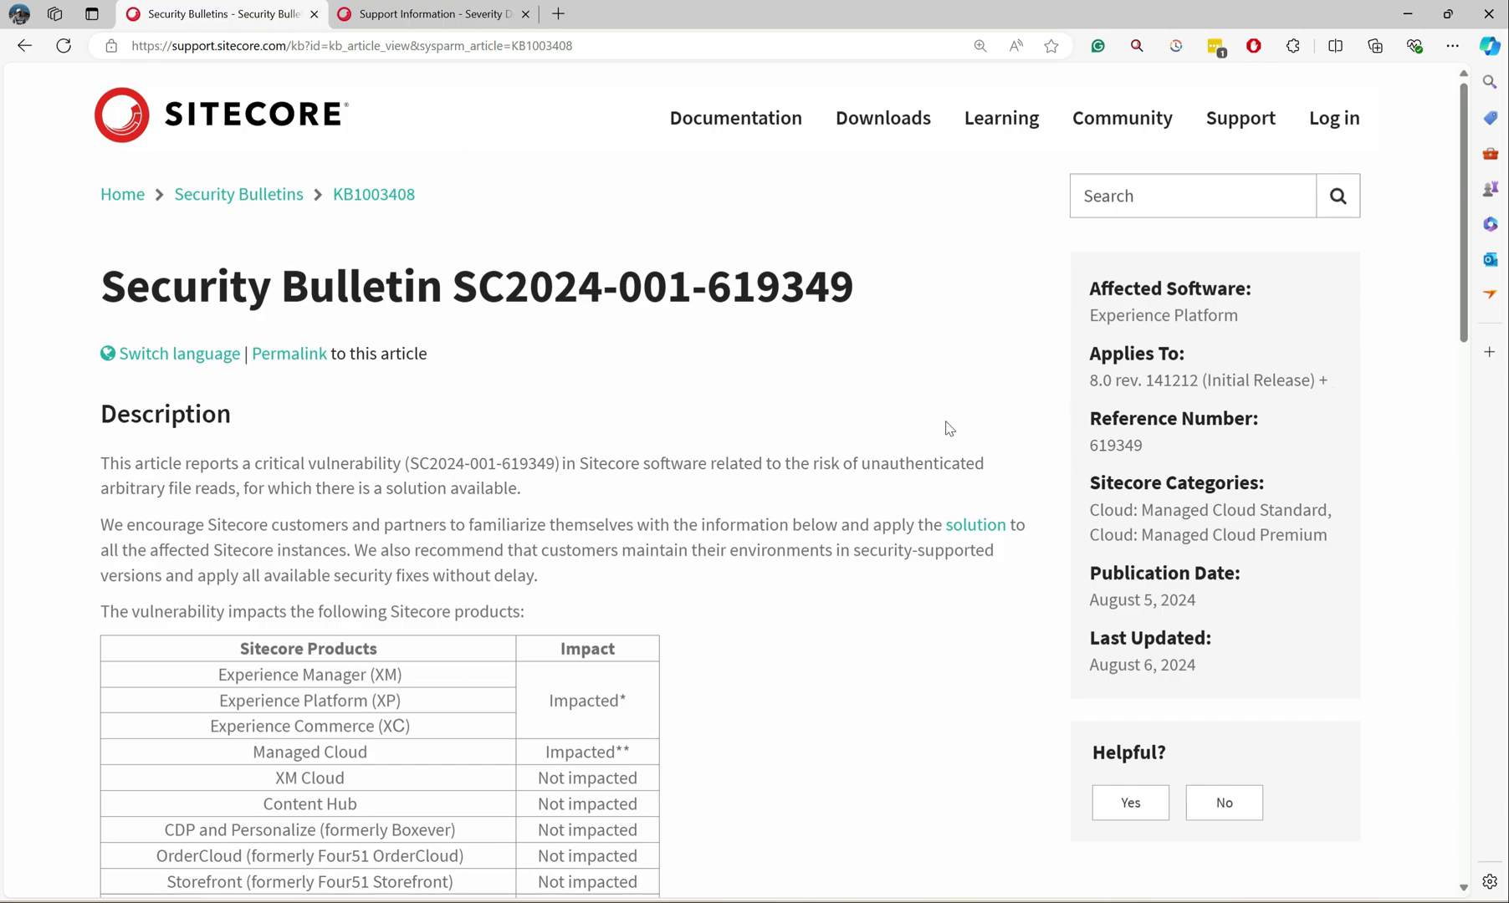
# Scroll through the bulletin to the Solution section with the 619349 patch installation steps.
pyautogui.scroll(-3)
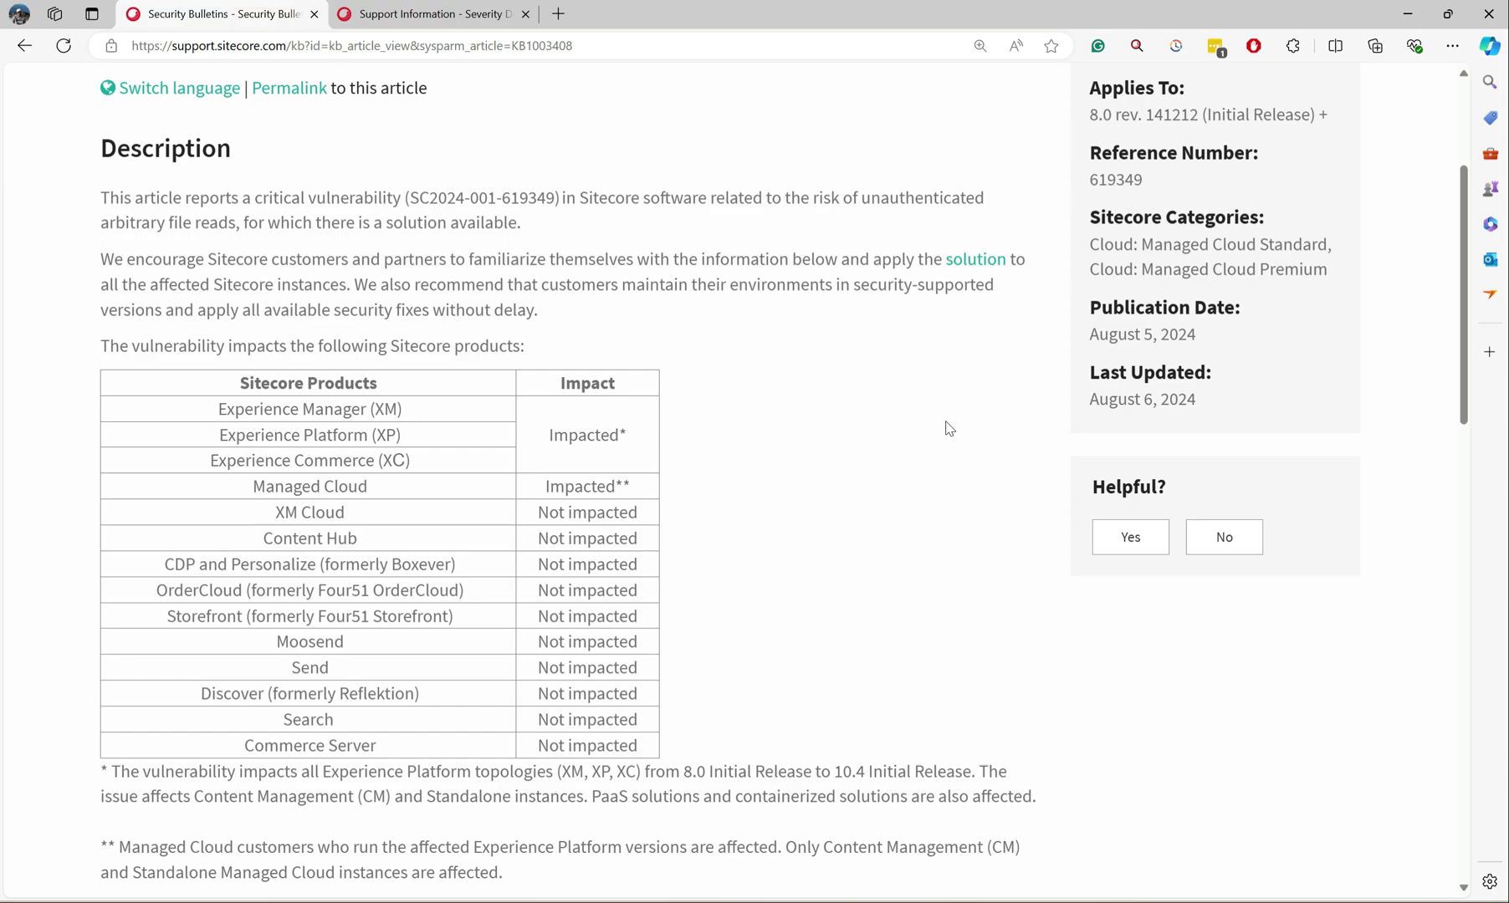
pyautogui.scroll(-3)
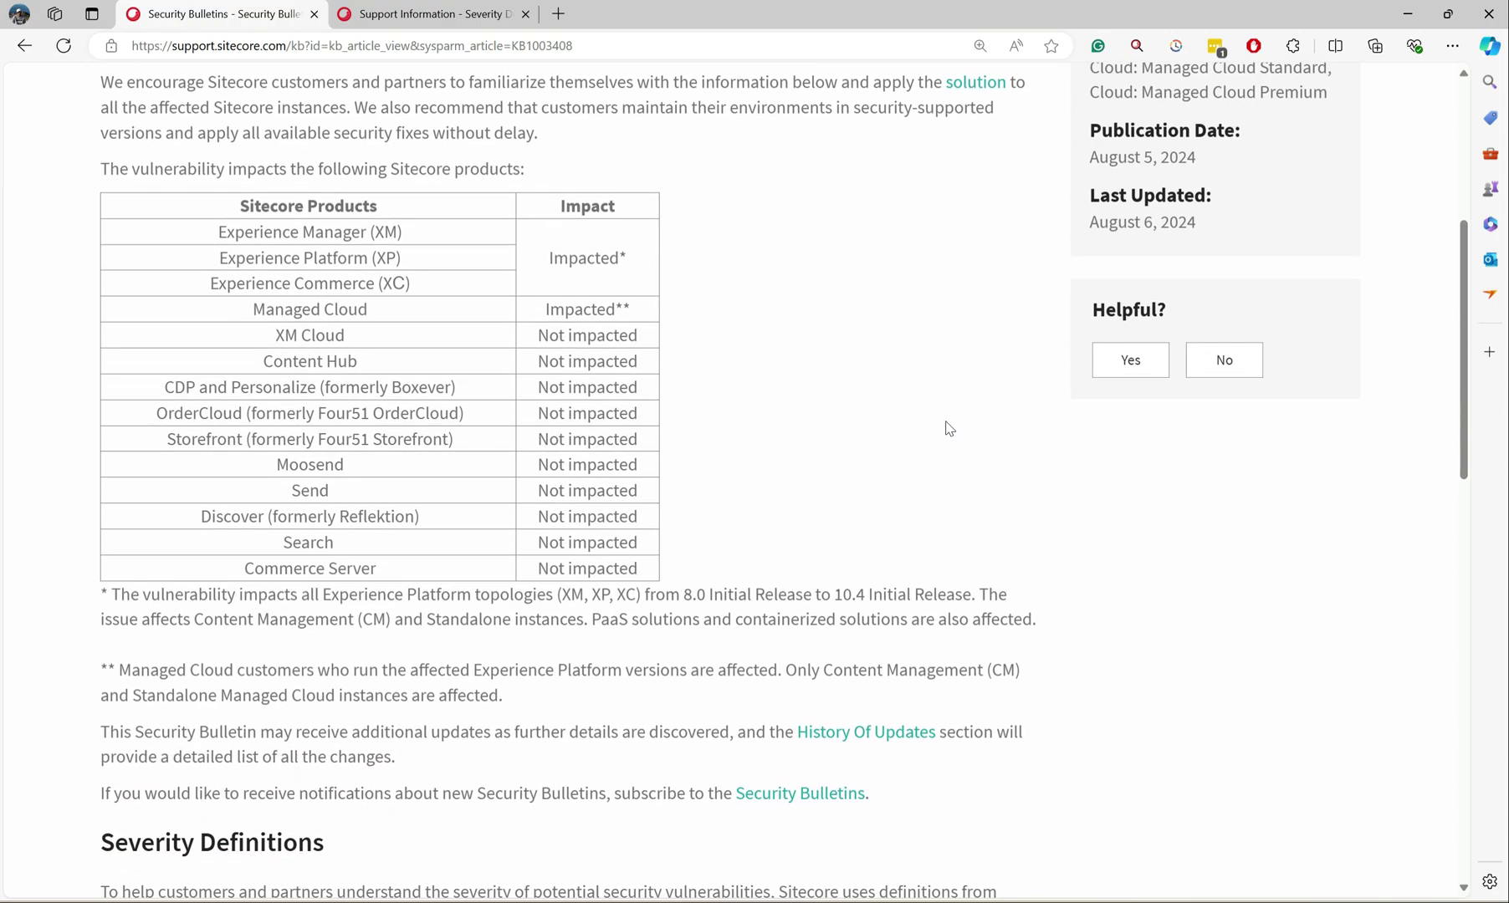
pyautogui.scroll(-3)
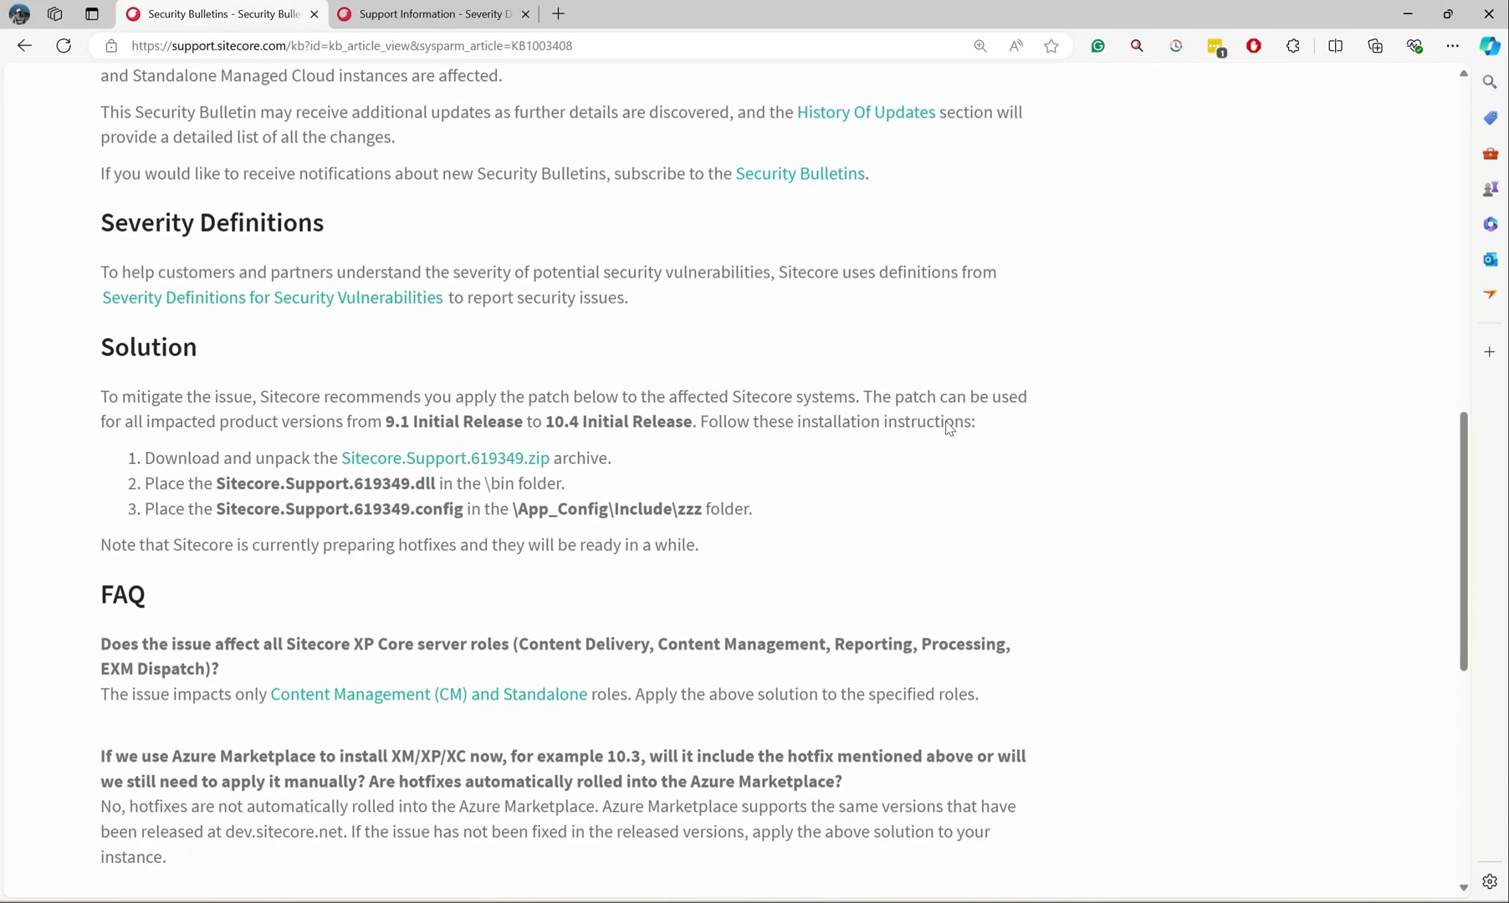
pyautogui.scroll(-3)
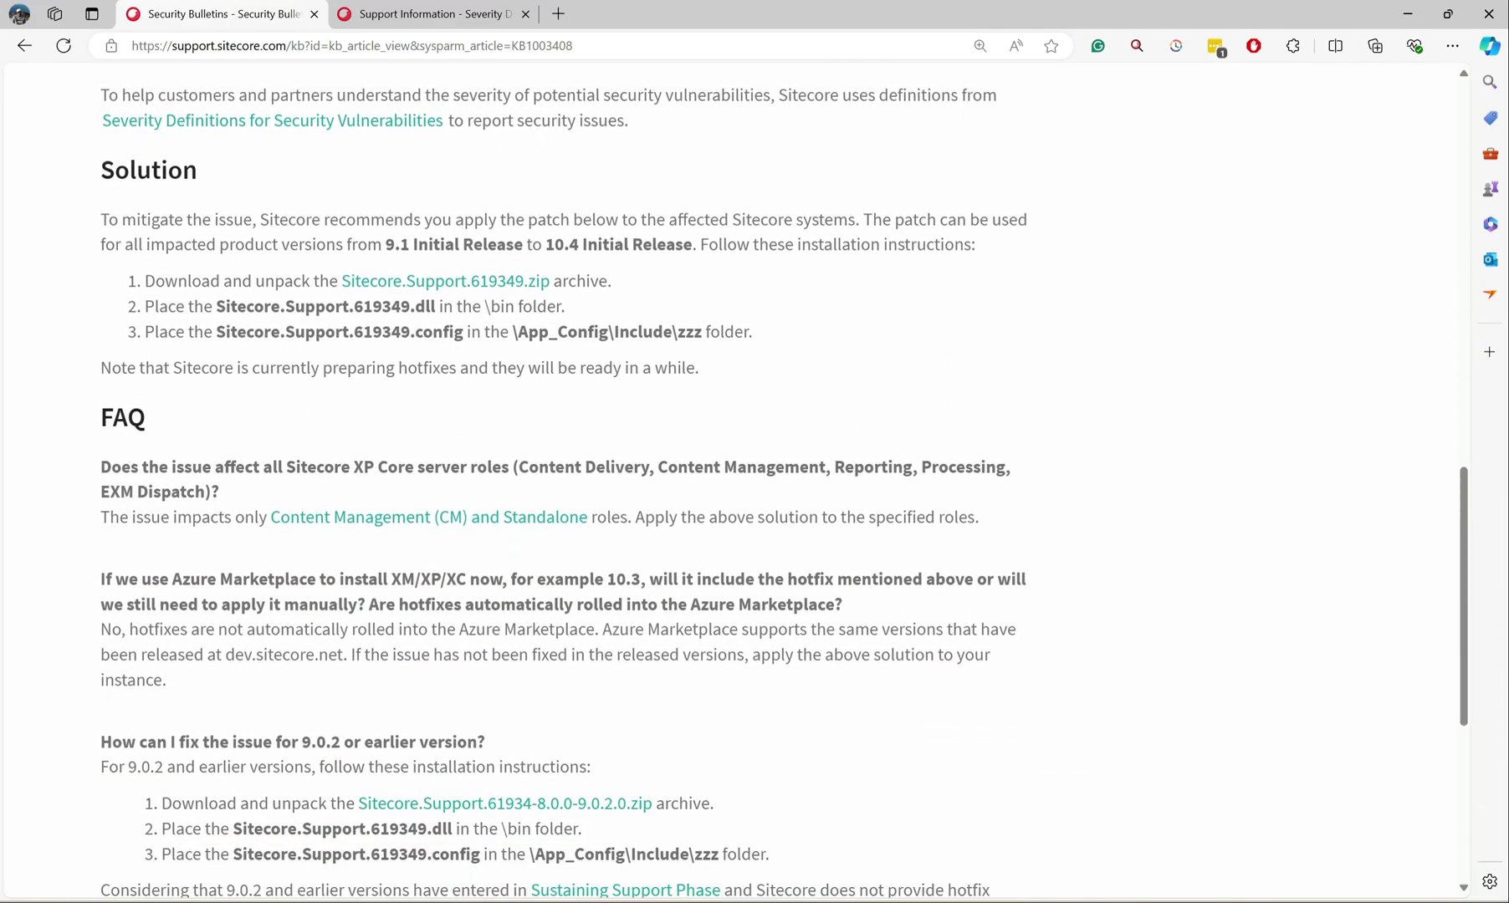
pyautogui.moveTo(101, 467); pyautogui.dragTo(555, 466)
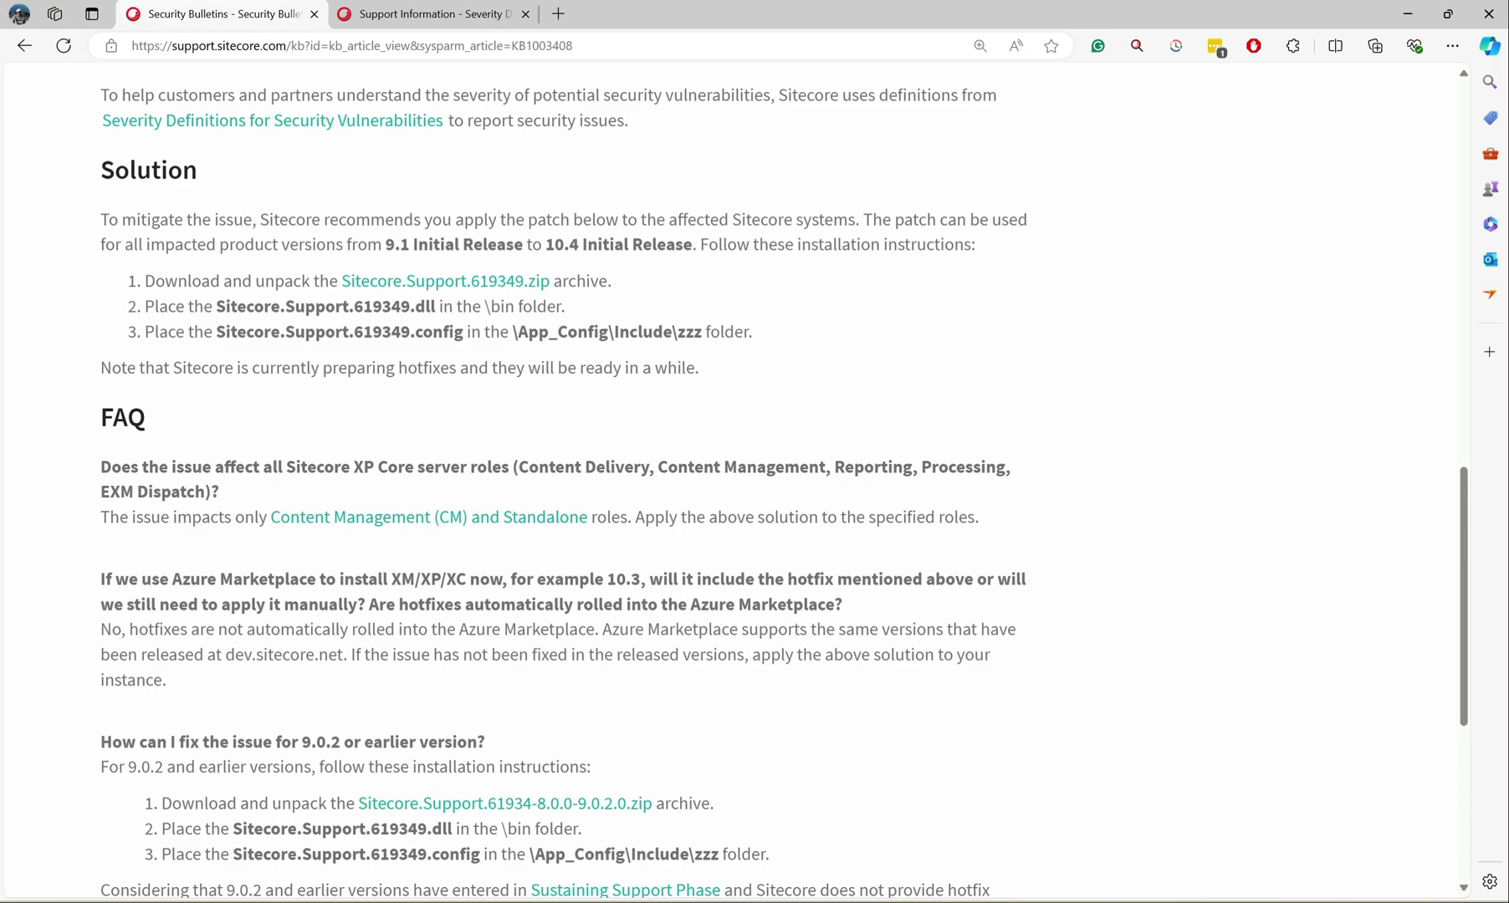
pyautogui.moveTo(386, 540)
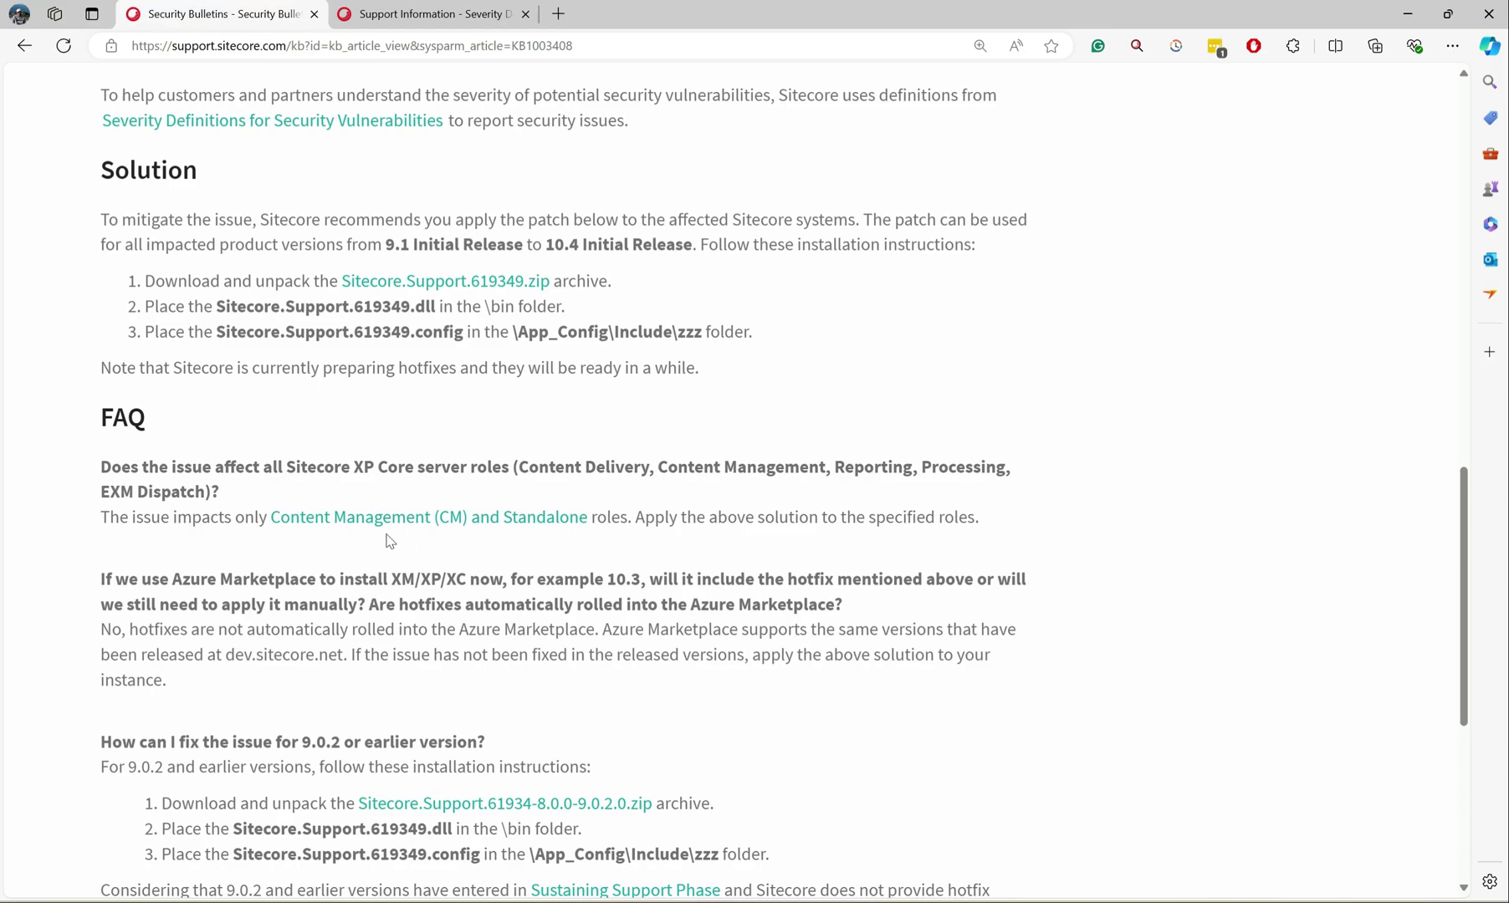
pyautogui.moveTo(707, 550)
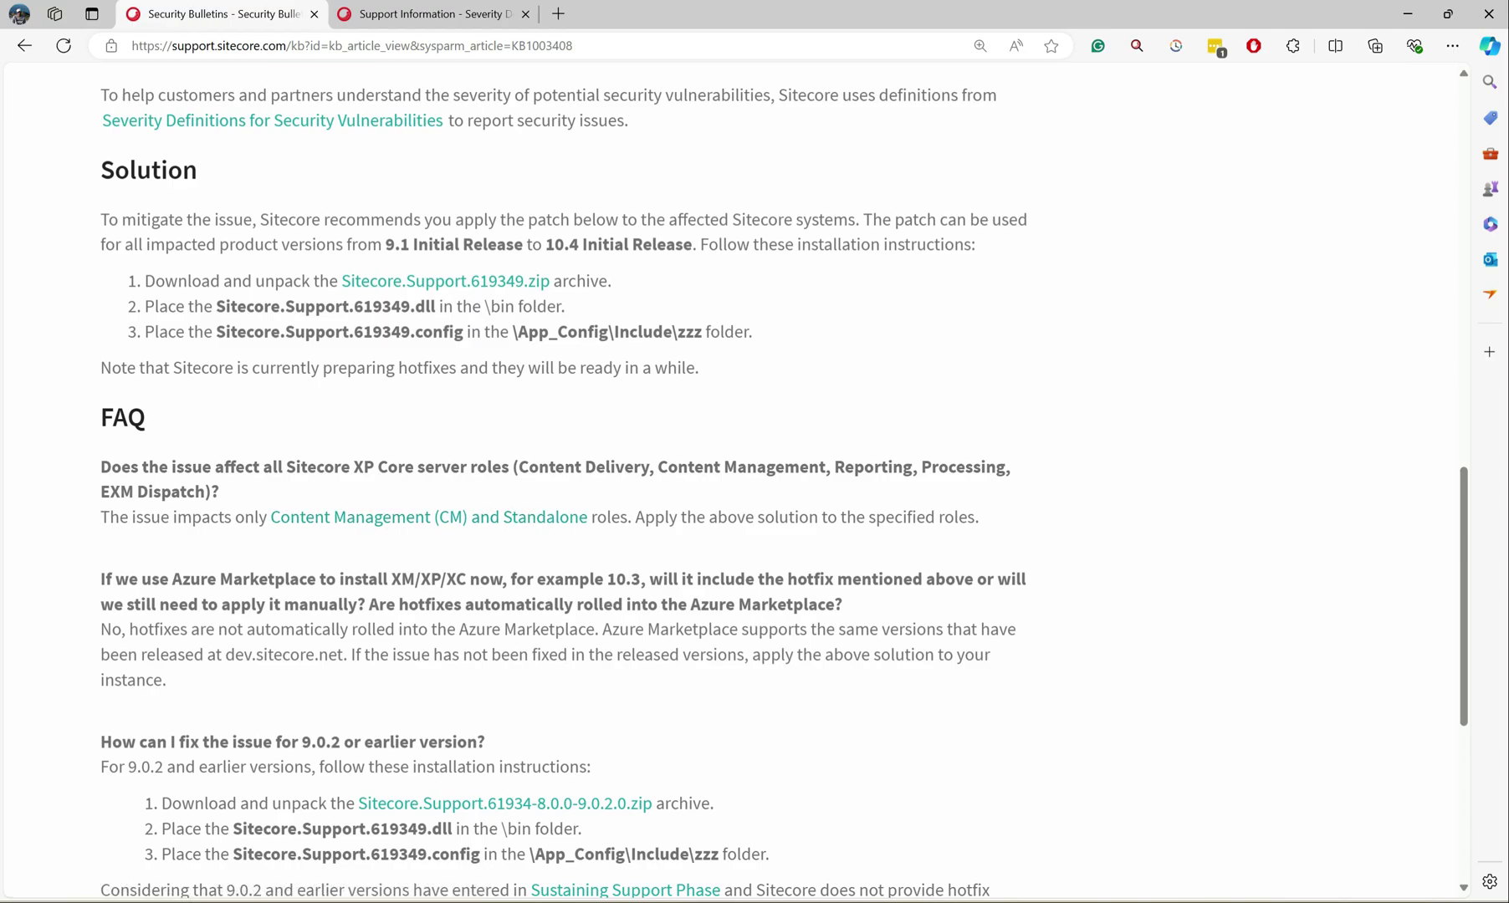
pyautogui.scroll(3)
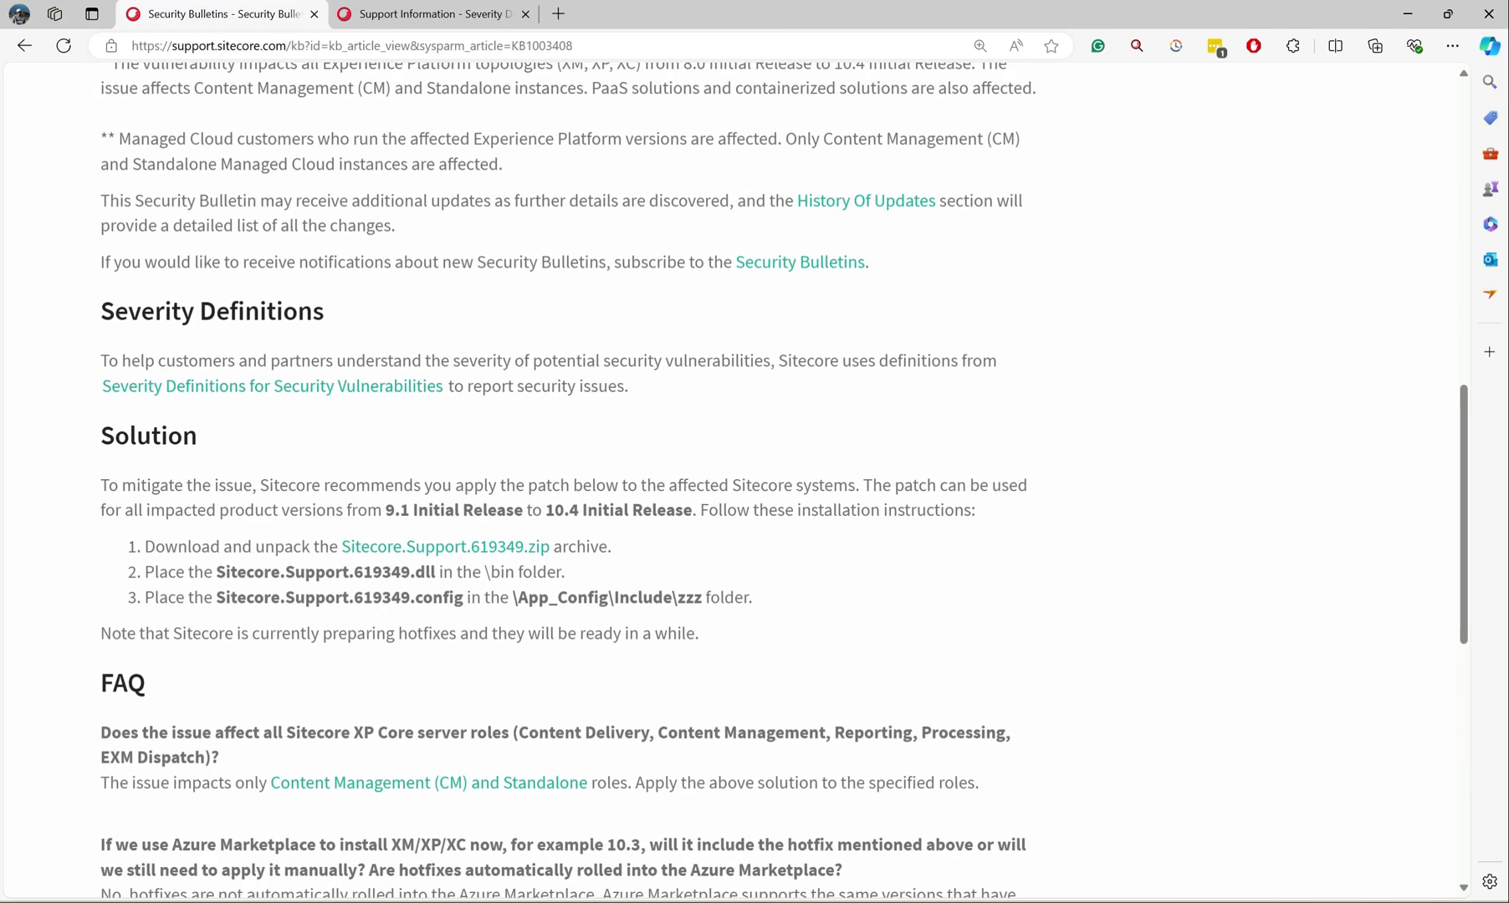
pyautogui.moveTo(465, 555)
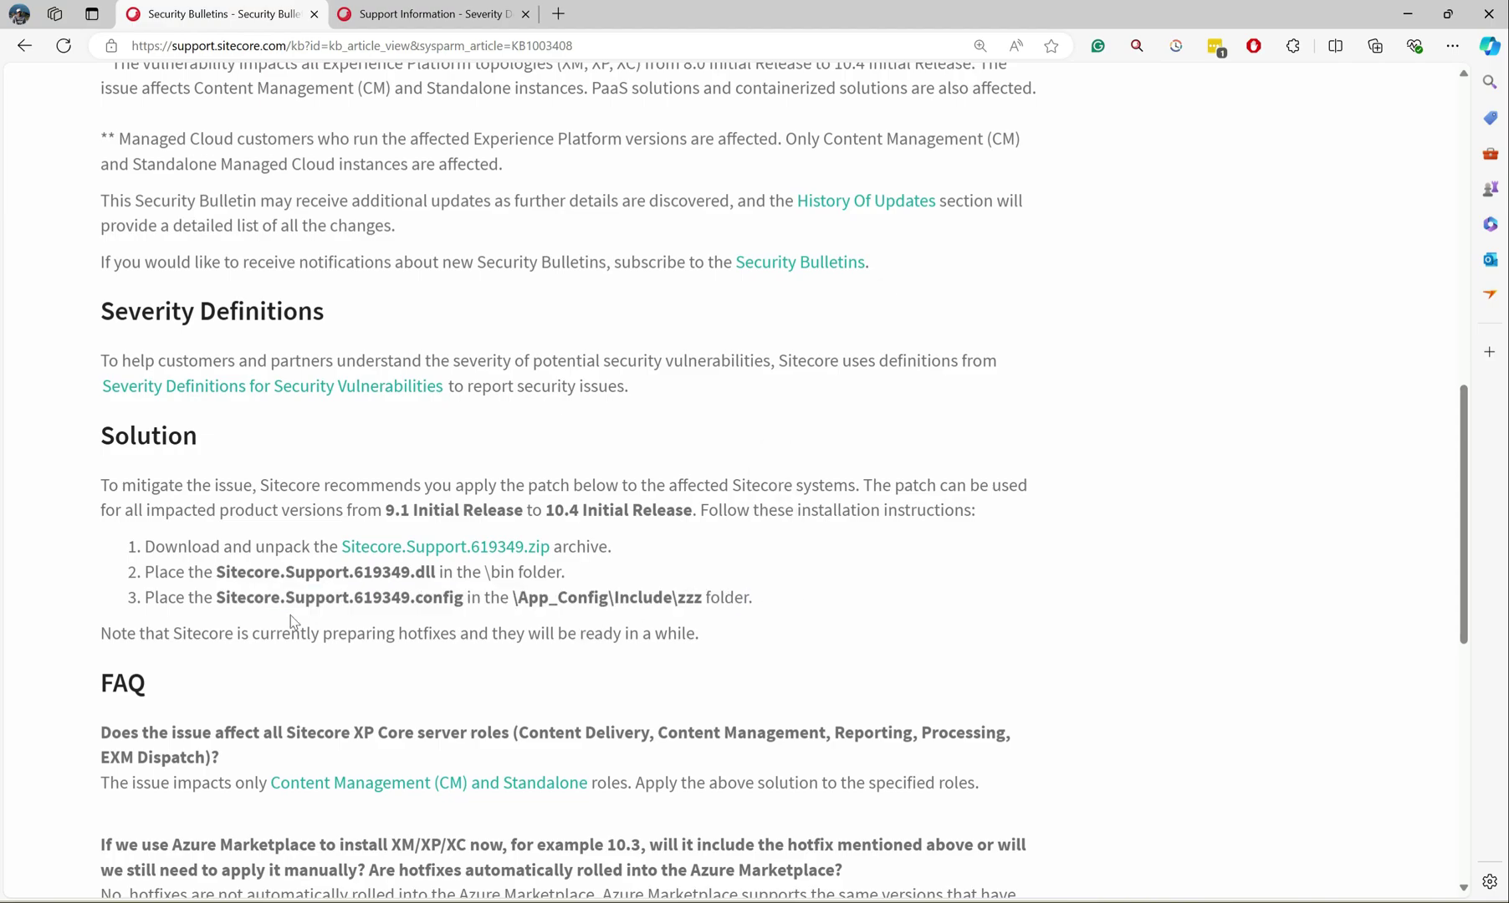
# Highlight installation steps 2 and 3 for placing the patch dll and config files, then clear the selection.
pyautogui.moveTo(206, 572); pyautogui.dragTo(743, 597)
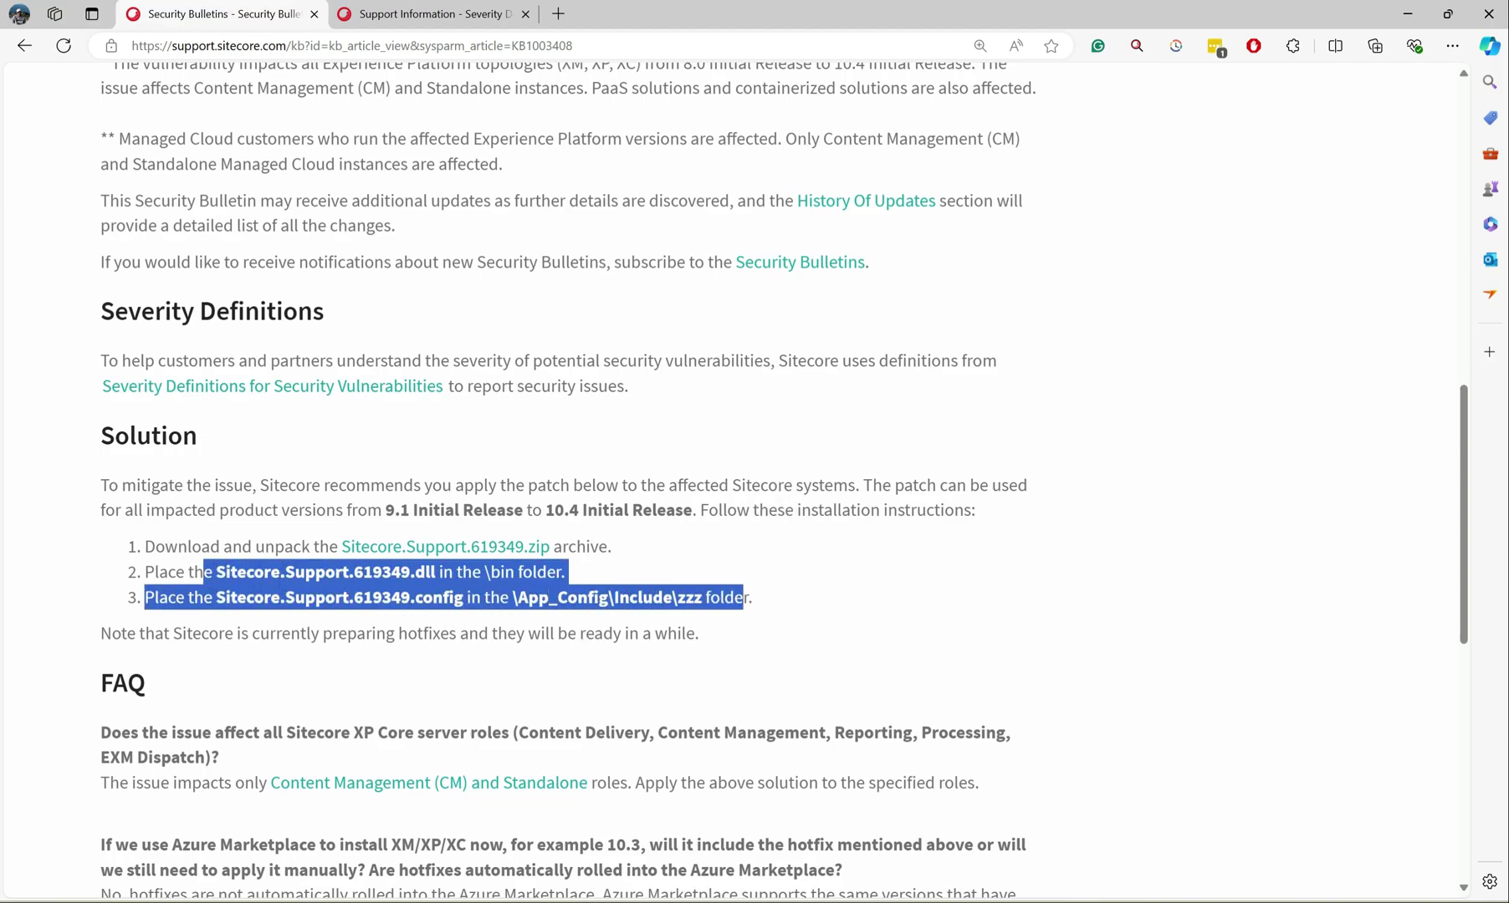
pyautogui.click(616, 626)
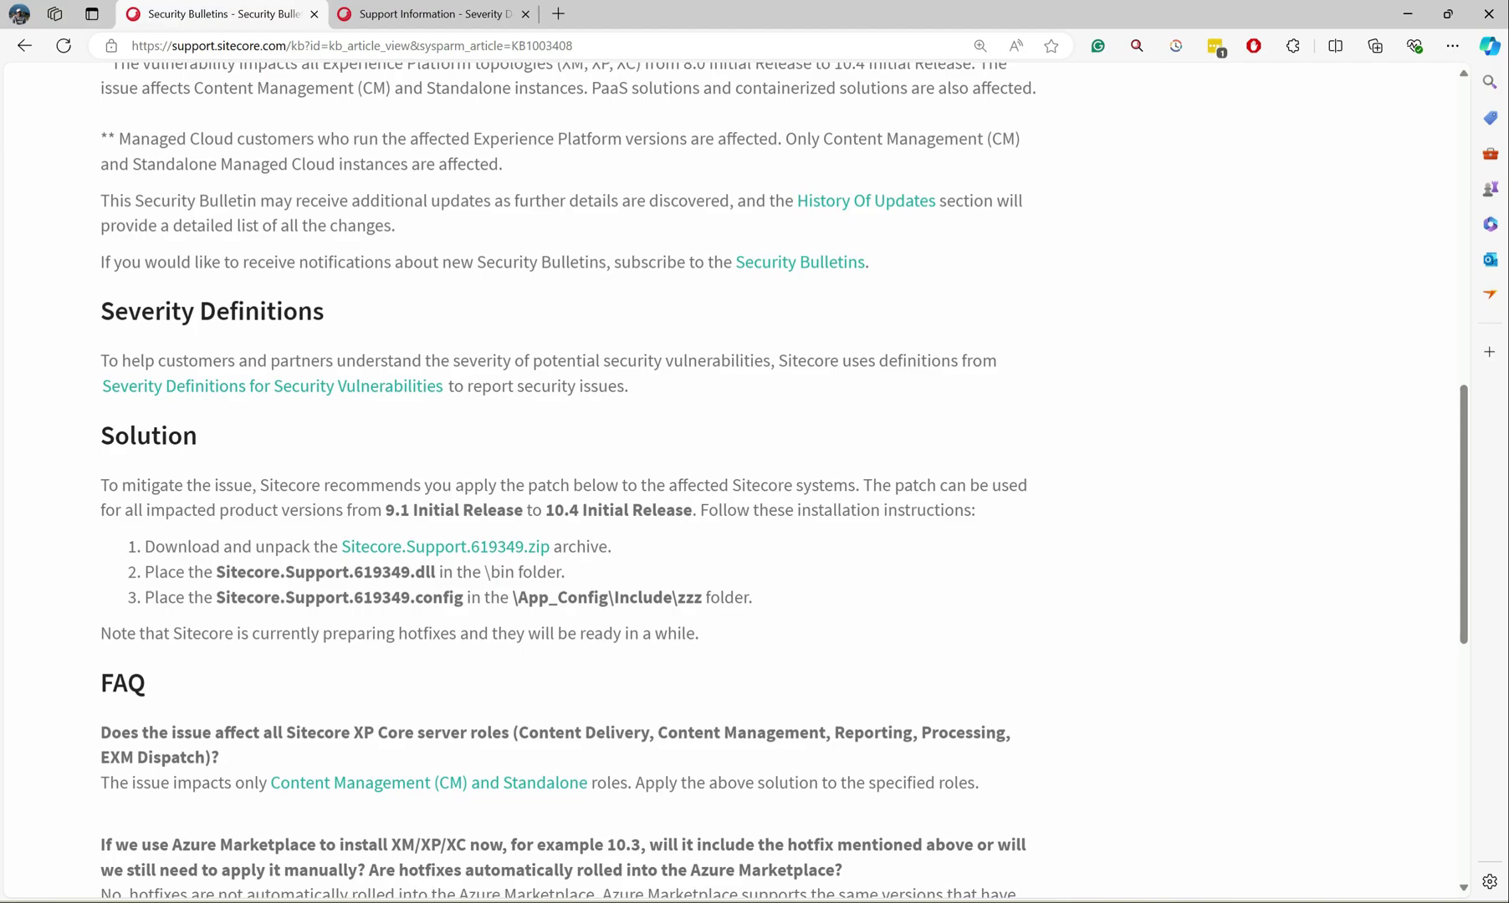
pyautogui.moveTo(217, 572); pyautogui.dragTo(442, 597)
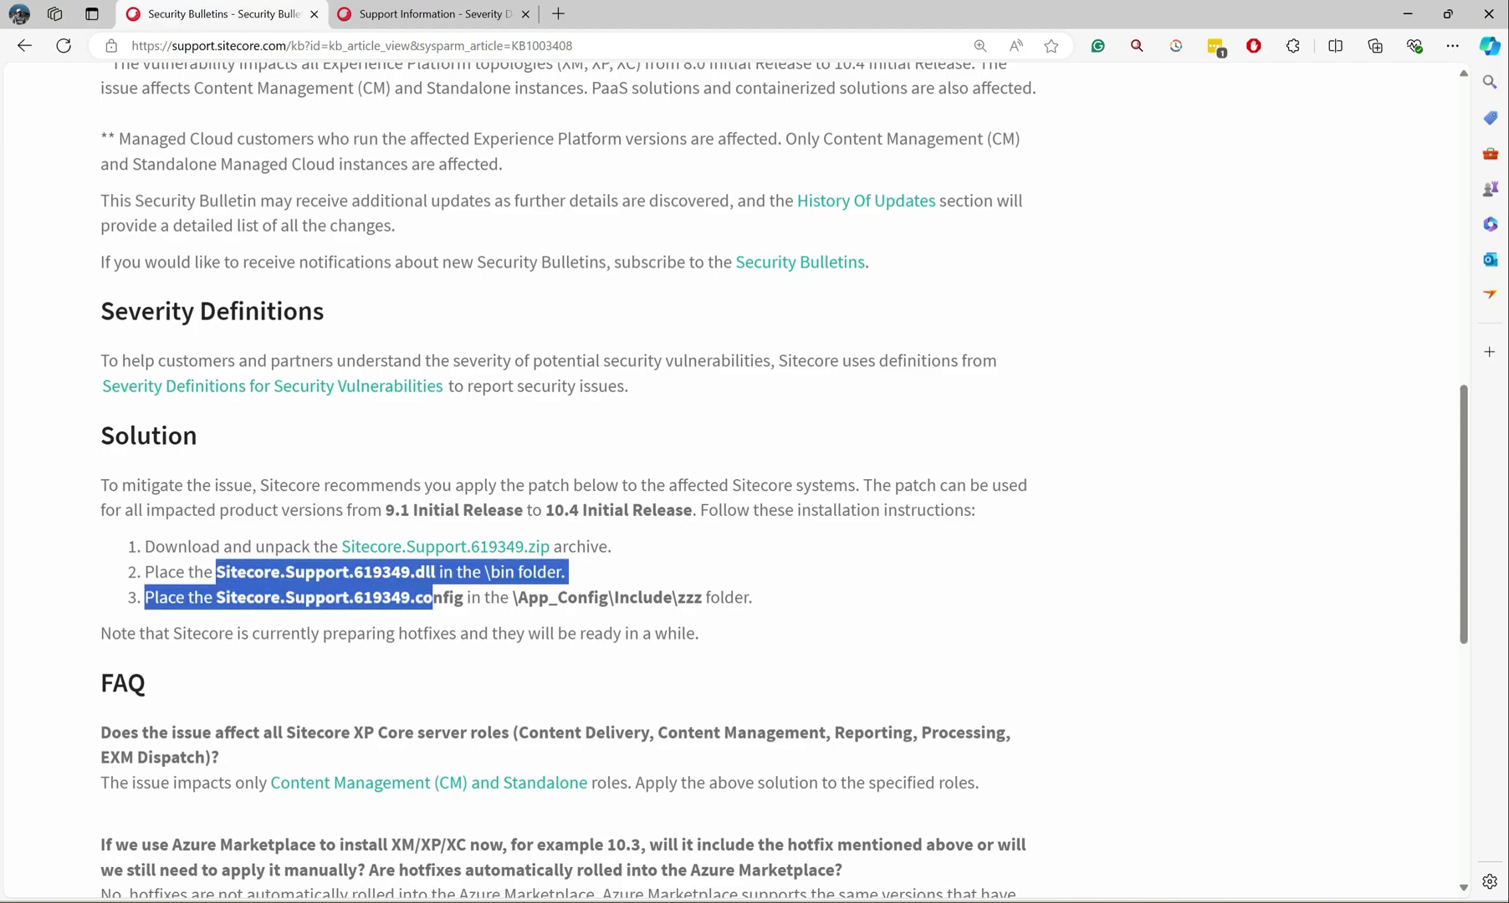
pyautogui.moveTo(422, 597); pyautogui.dragTo(756, 598)
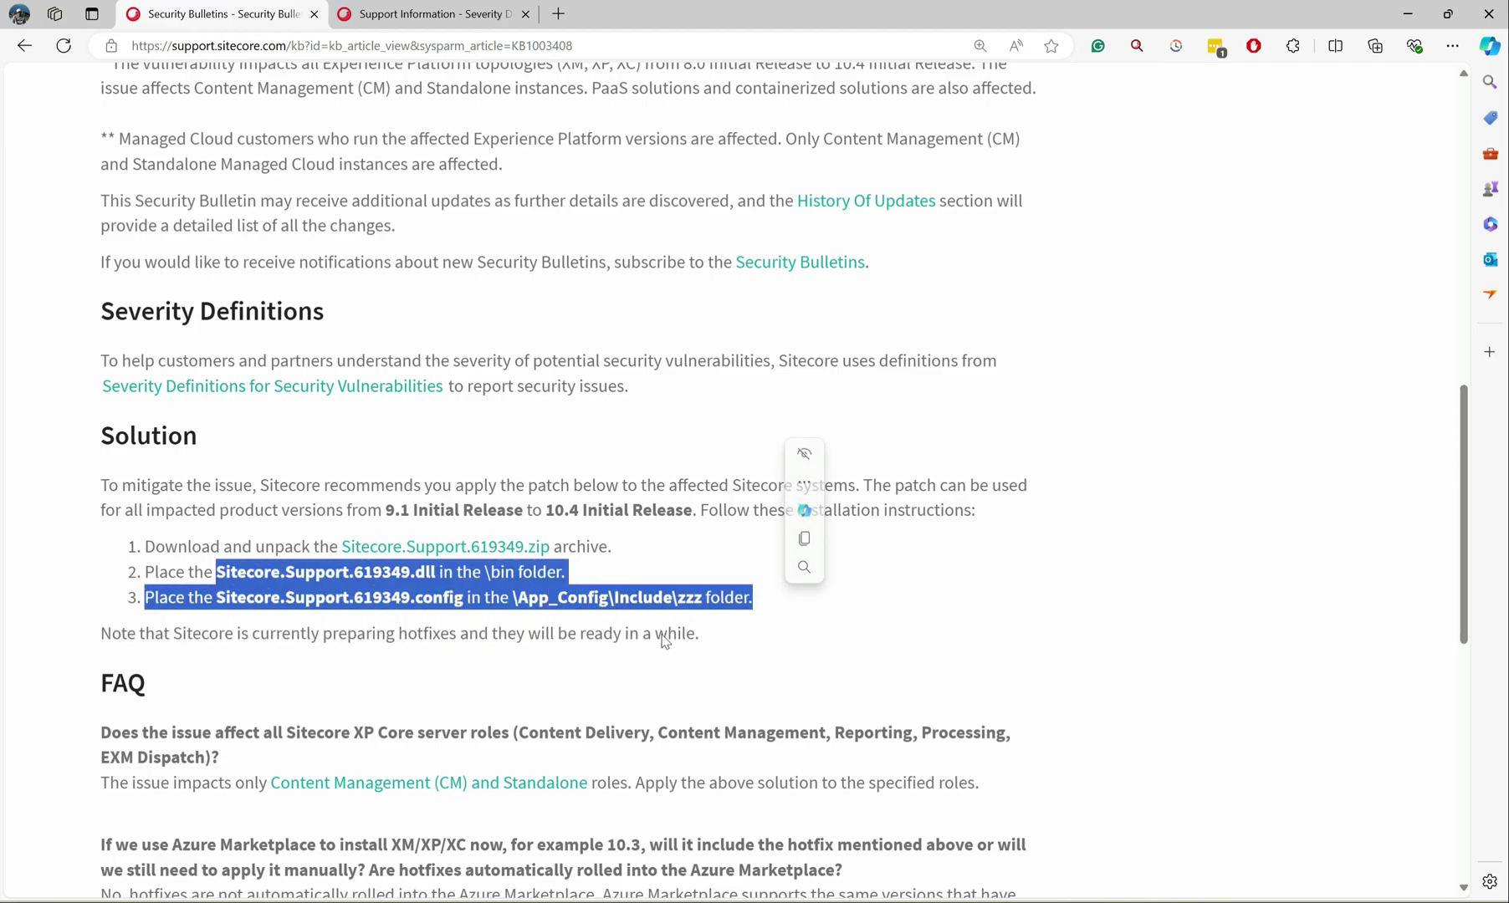
pyautogui.click(565, 643)
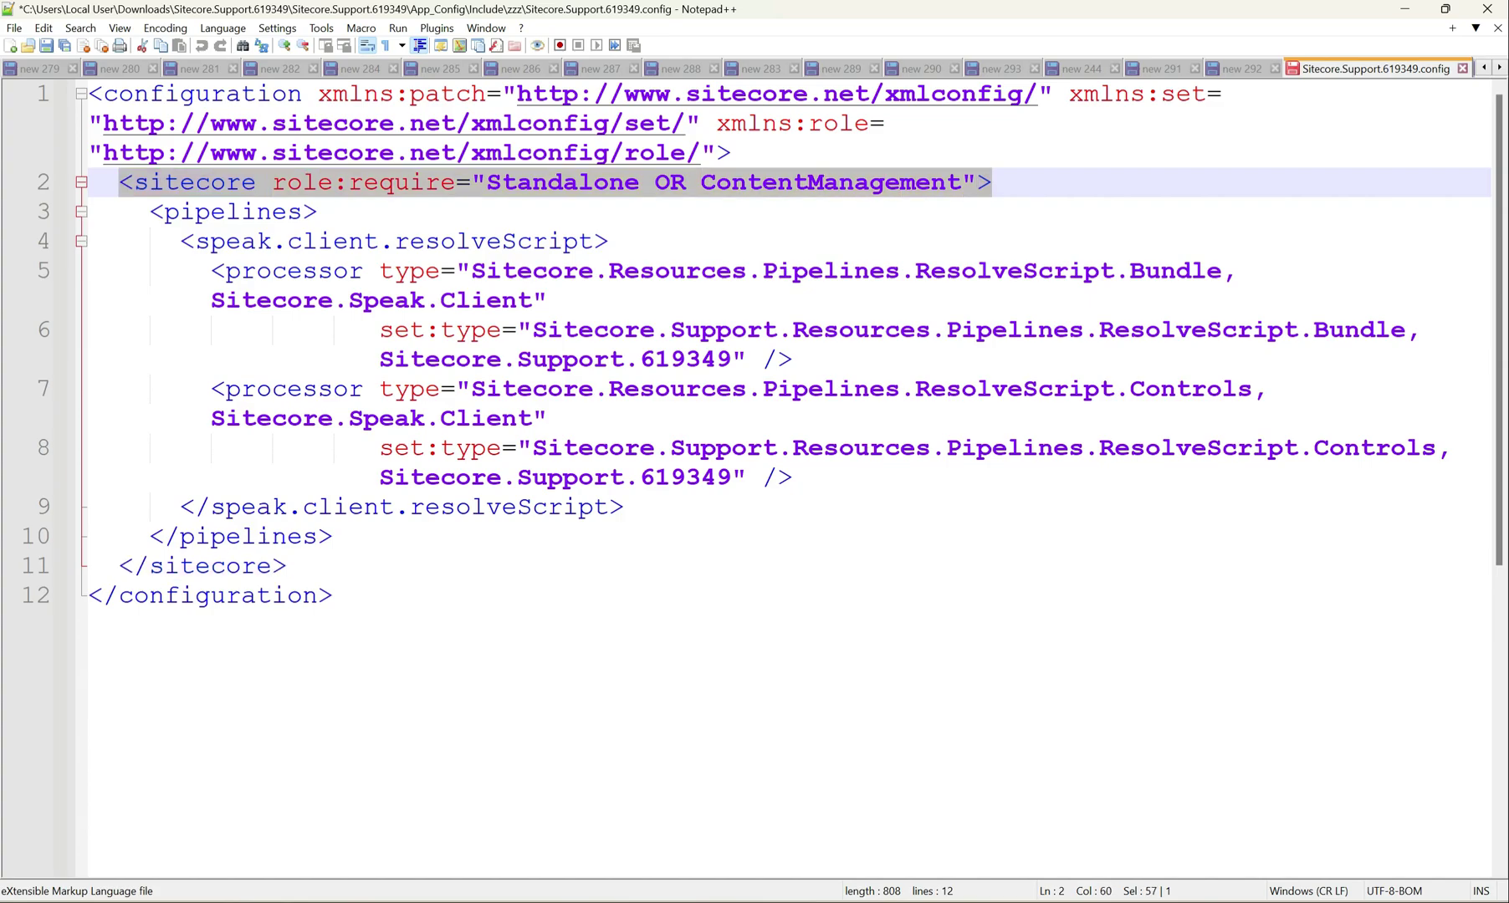
# Examine the role:require="Standalone OR ContentManagement" condition in Sitecore.Support.619349.config.
pyautogui.click(332, 595)
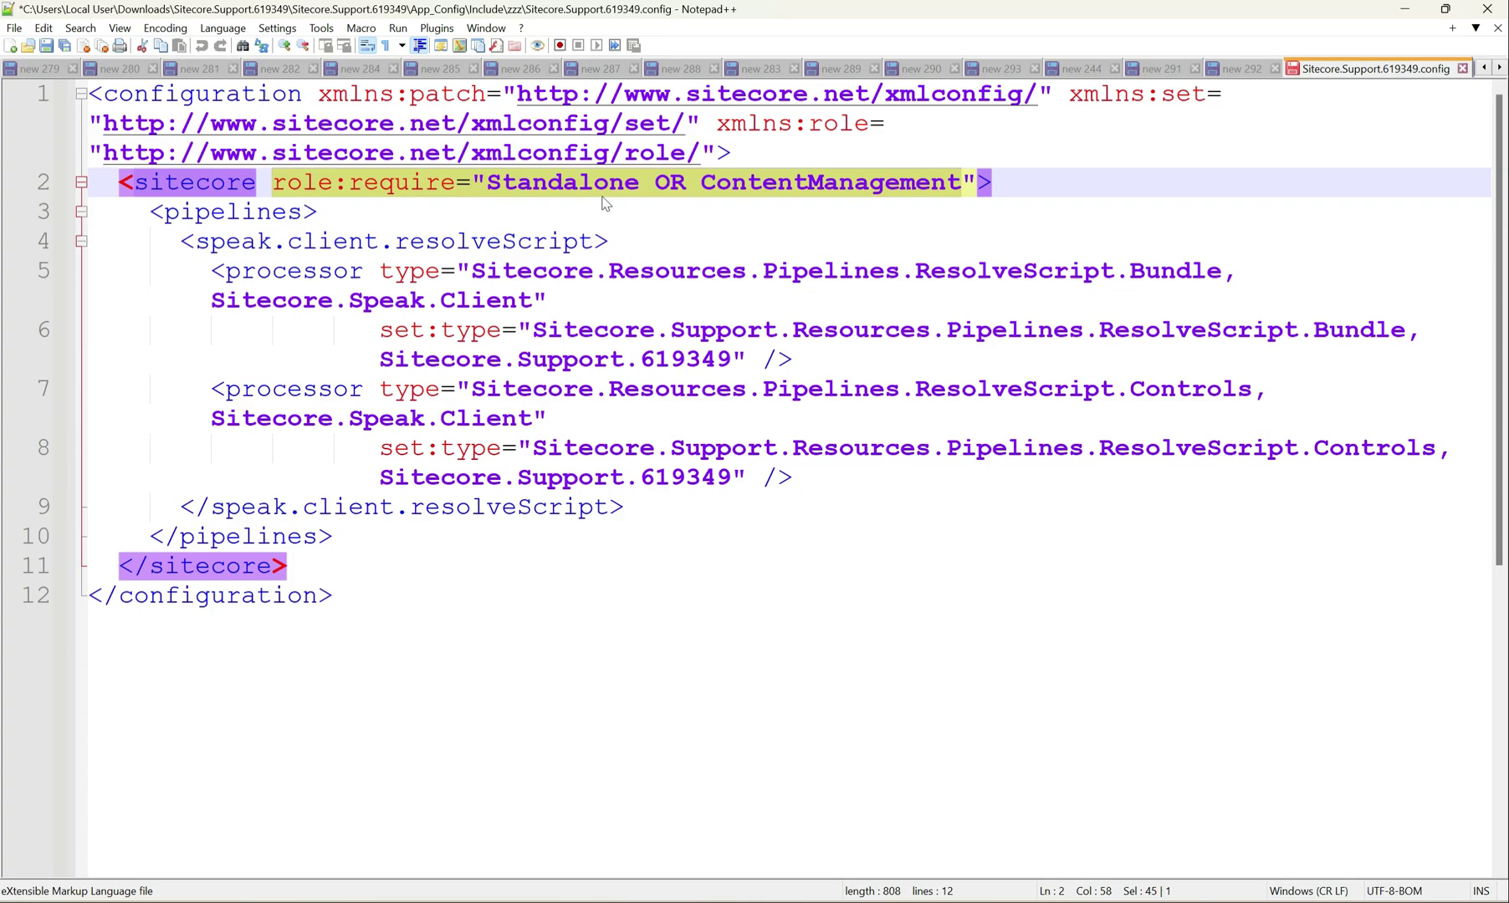
pyautogui.doubleClick(830, 181)
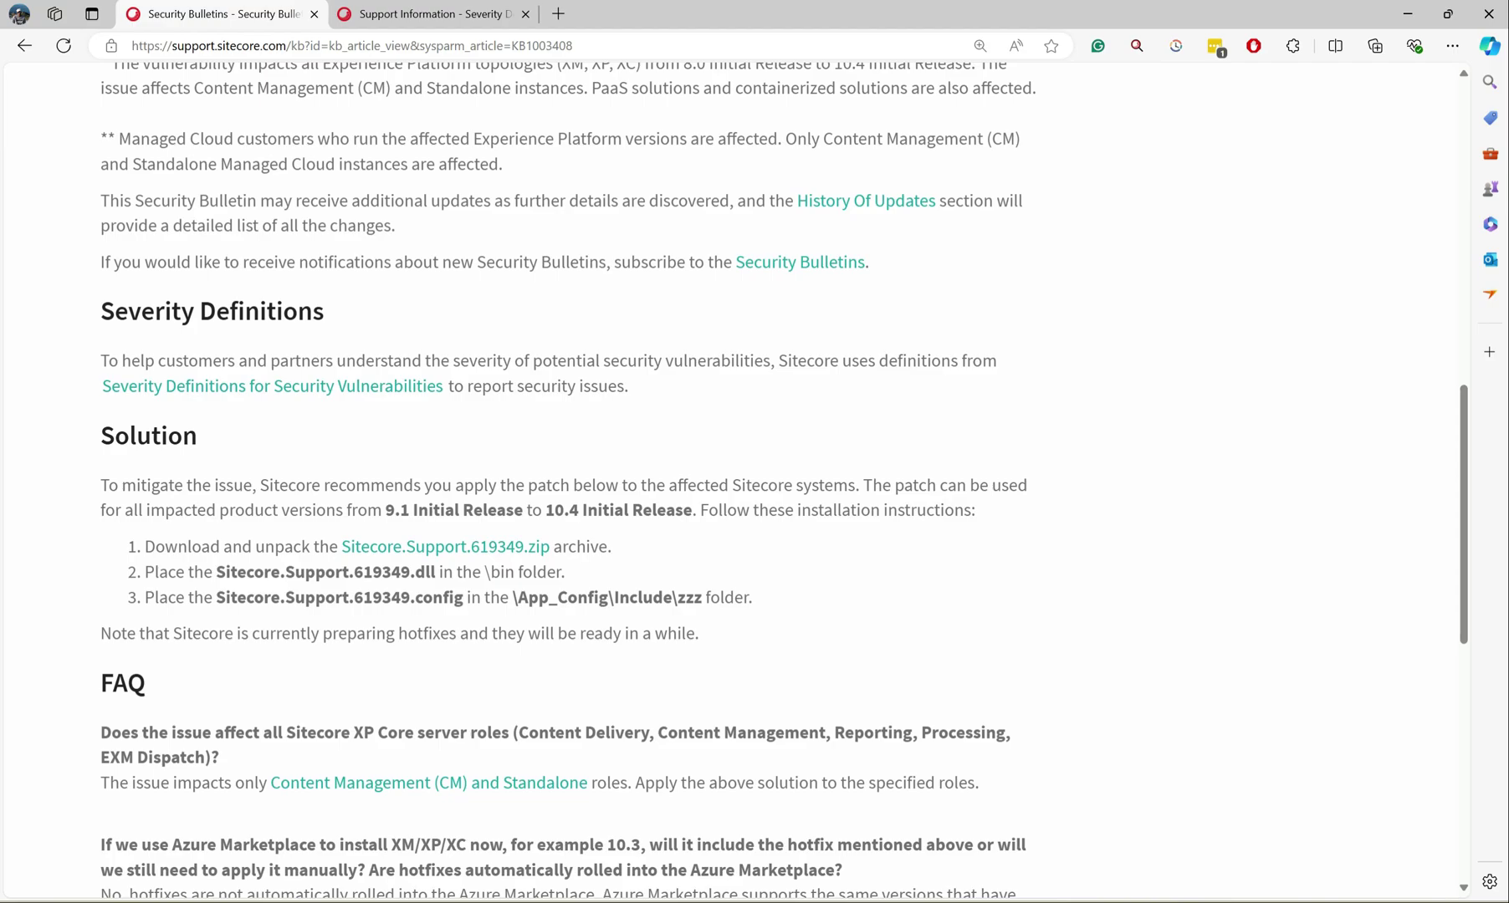
pyautogui.scroll(-3)
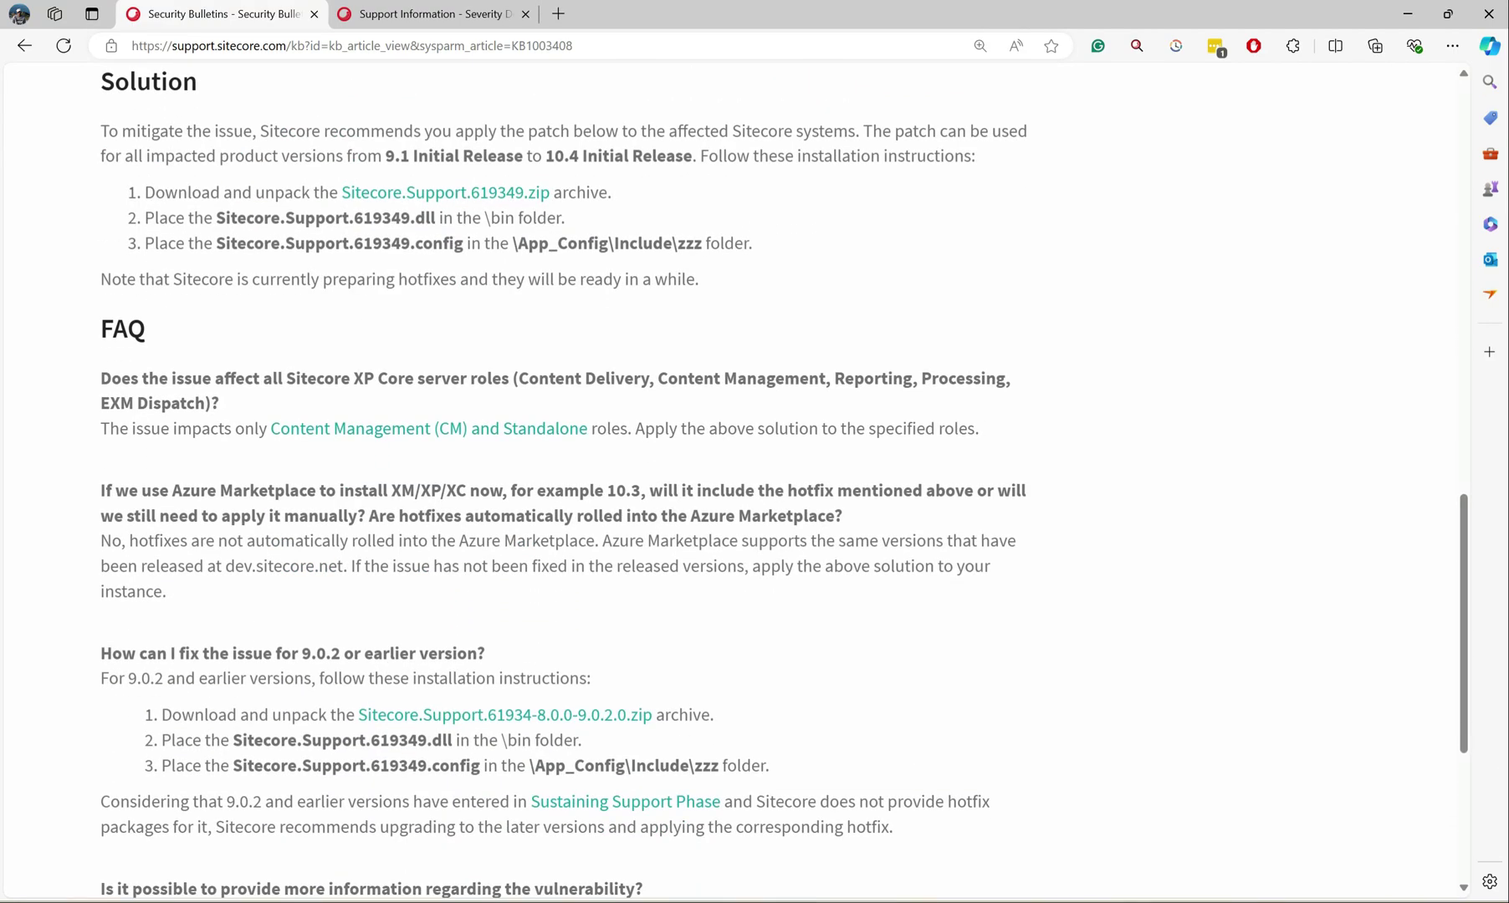
pyautogui.scroll(-3)
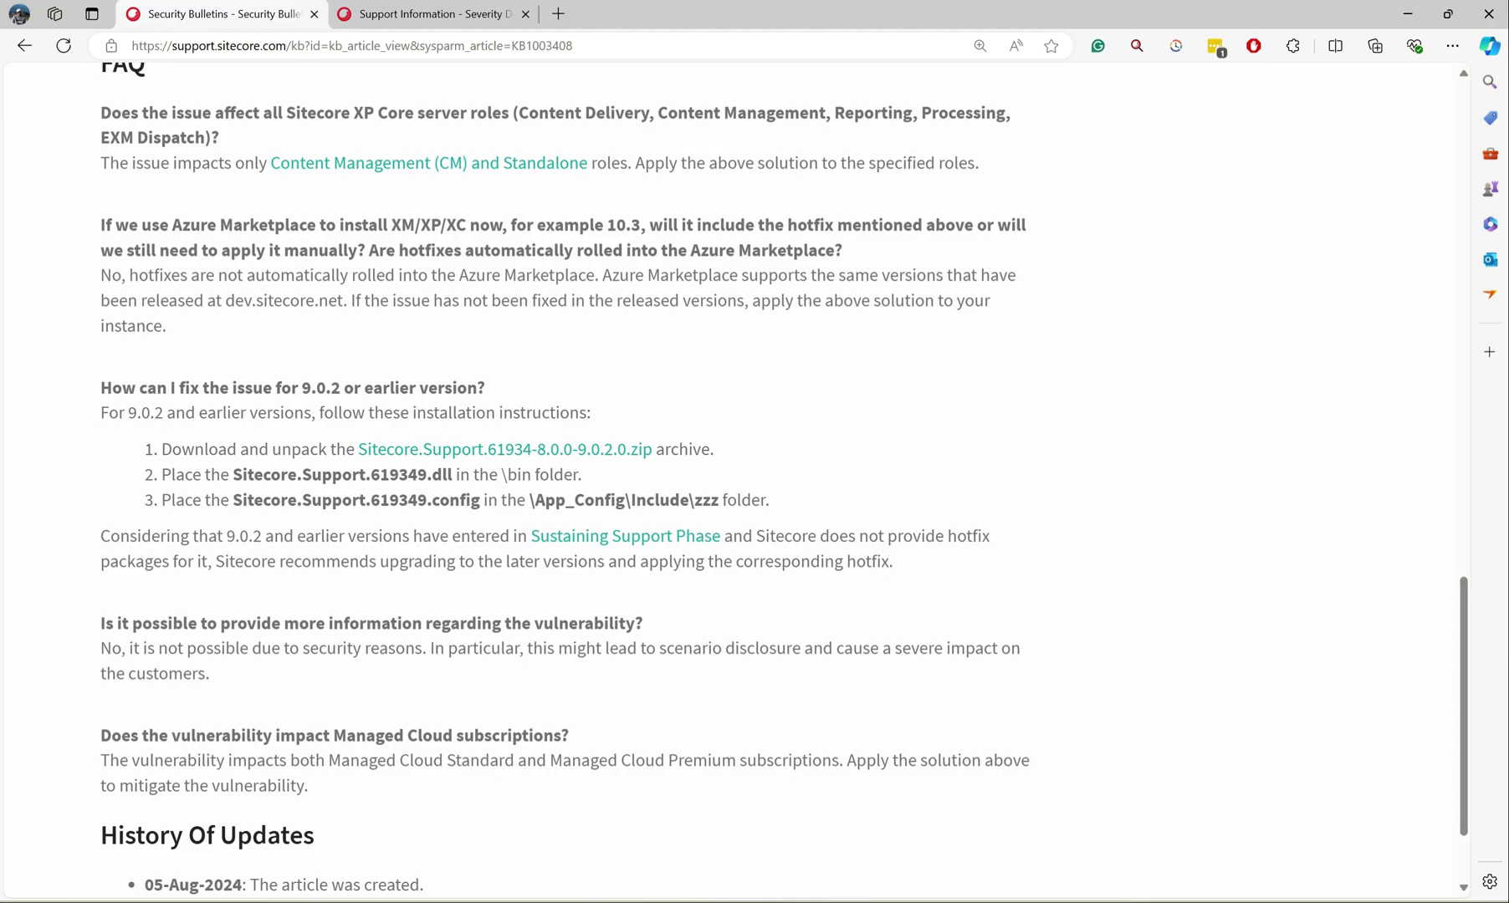
pyautogui.moveTo(645, 684)
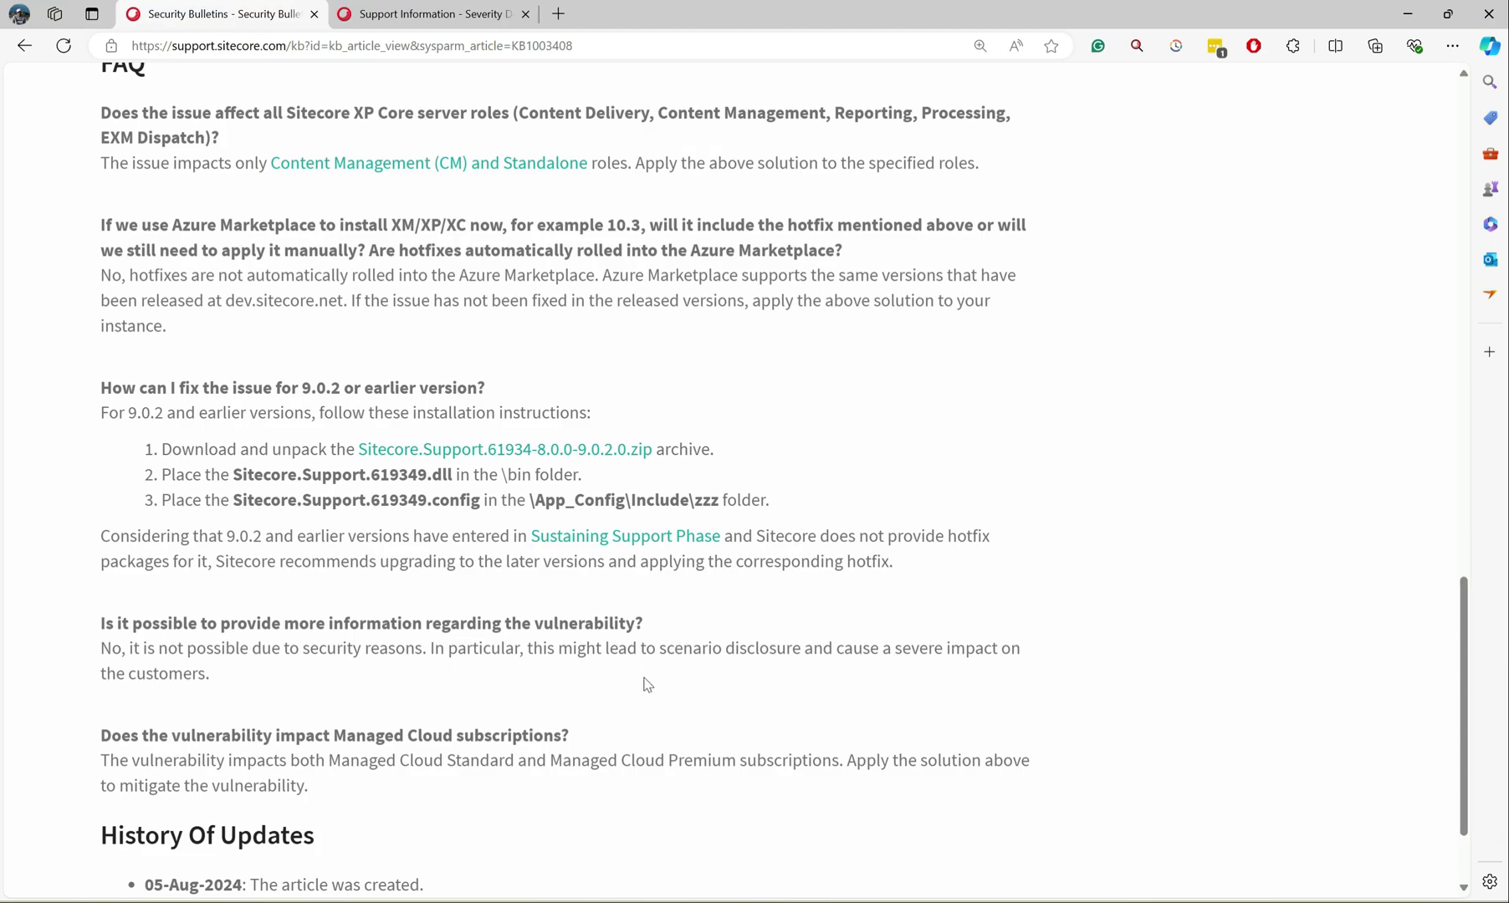
pyautogui.moveTo(609, 676)
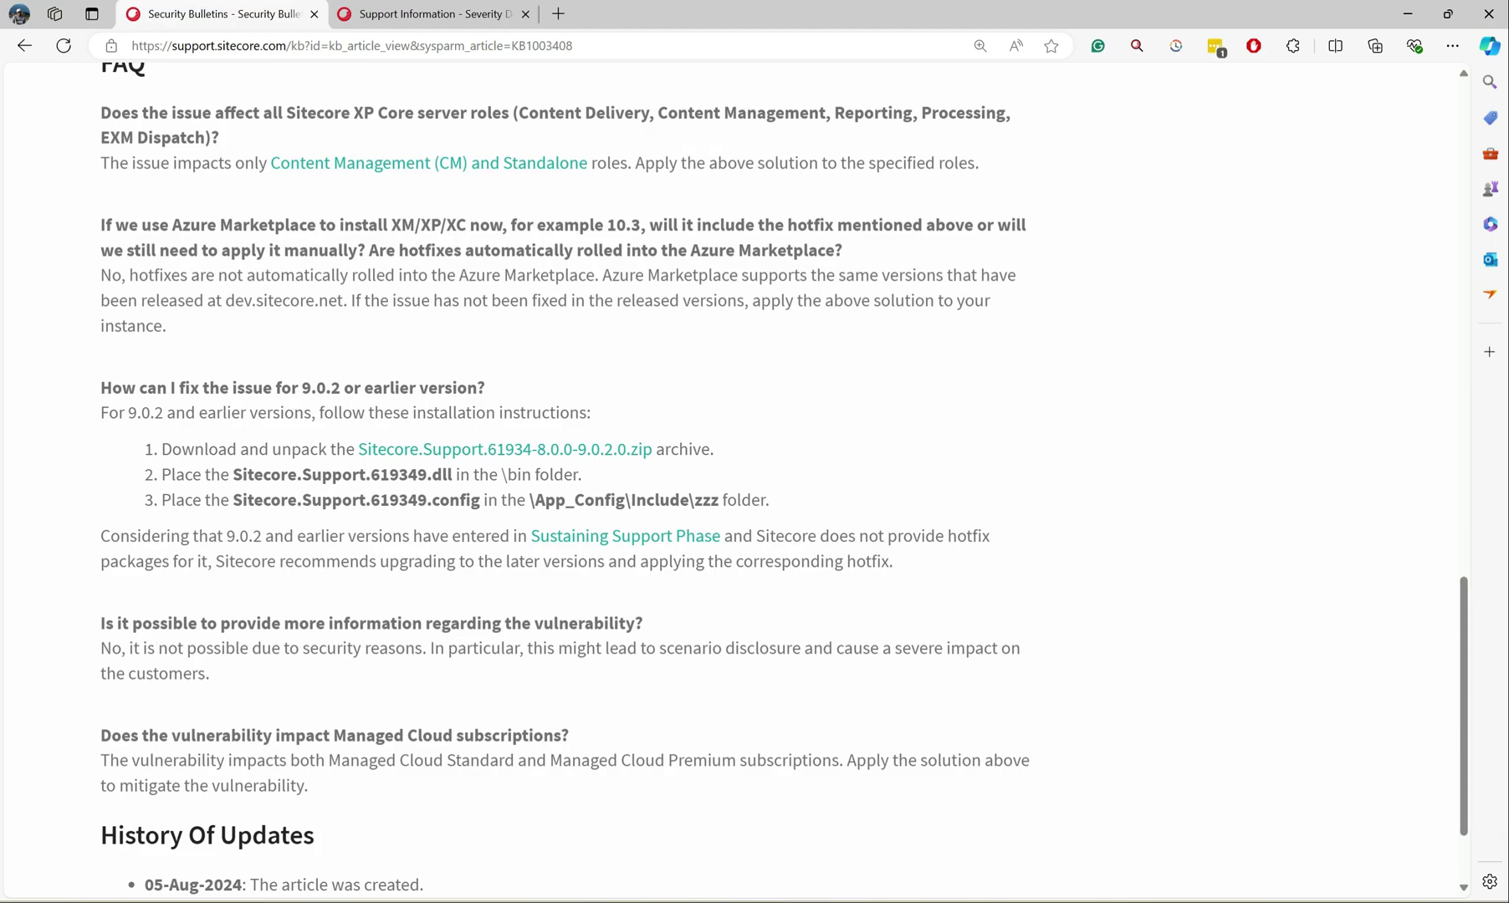
pyautogui.moveTo(220, 673)
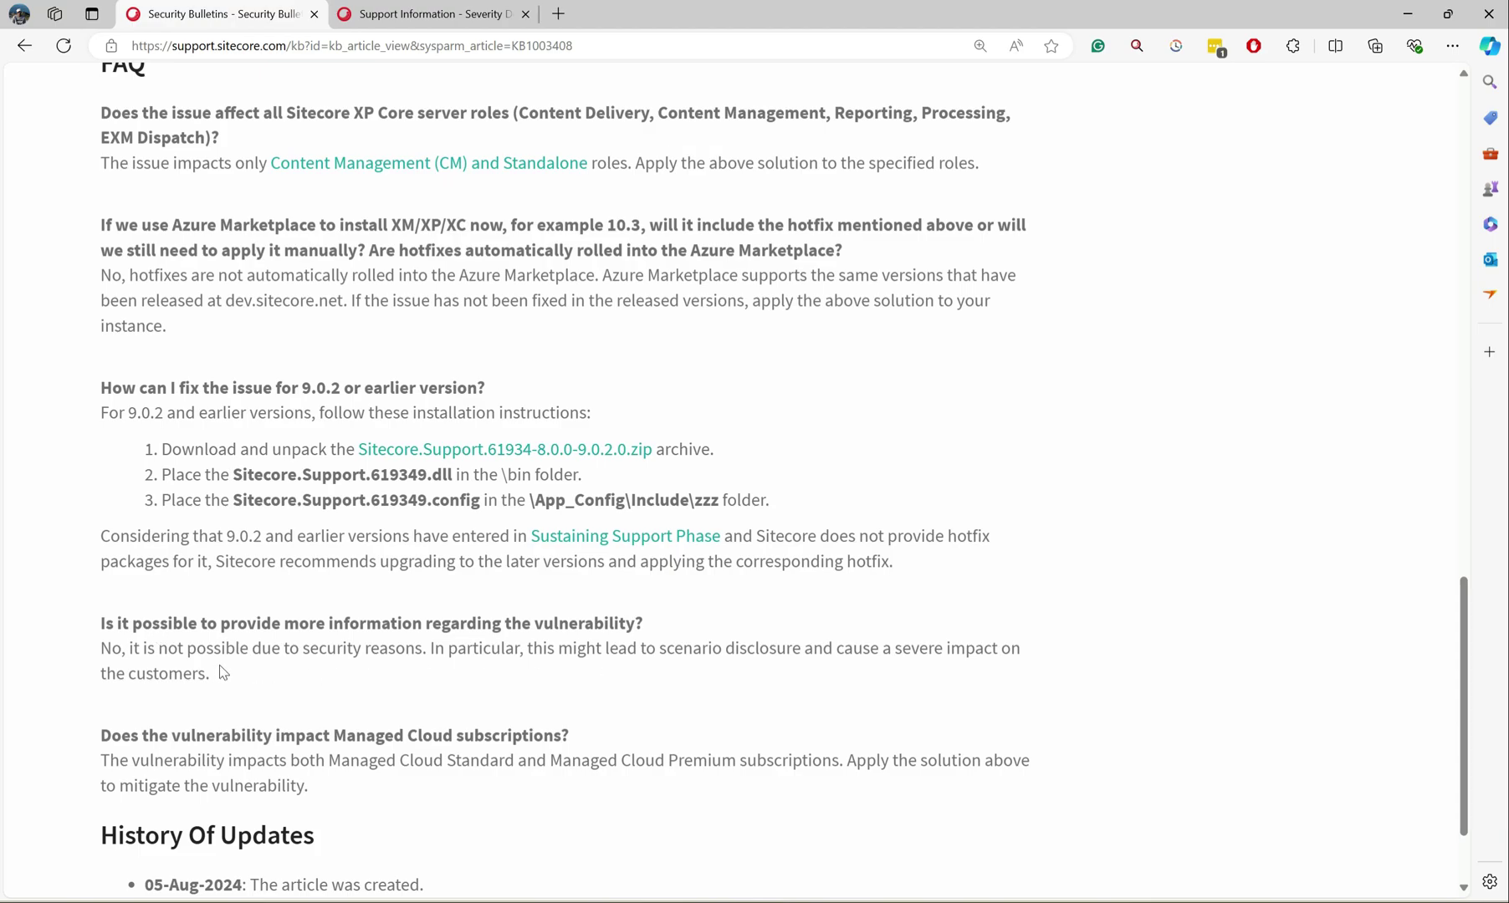
pyautogui.moveTo(228, 671)
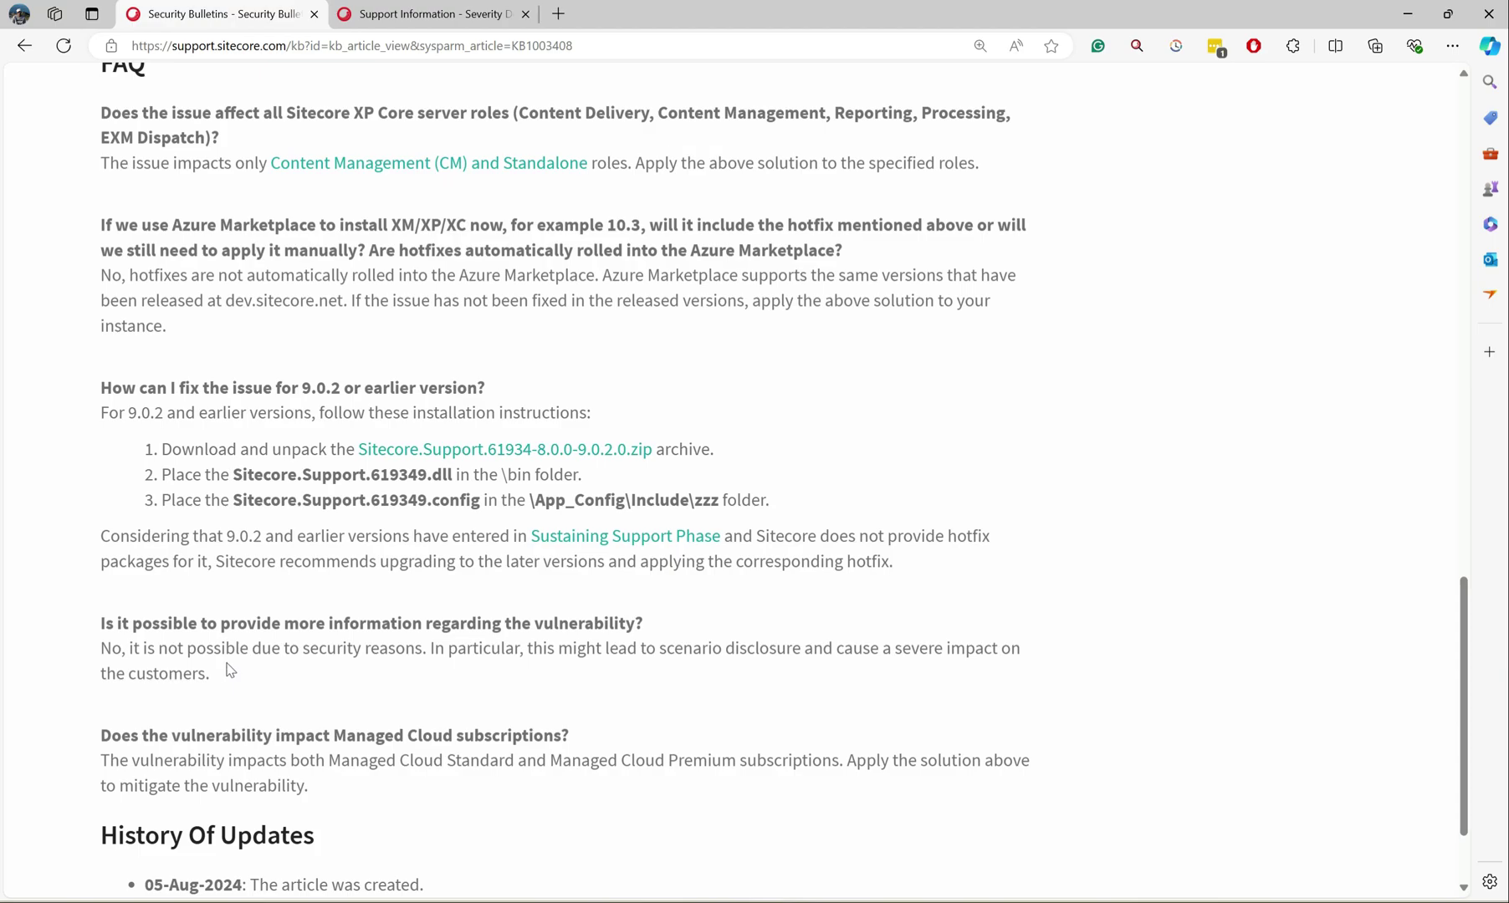
pyautogui.moveTo(626, 667)
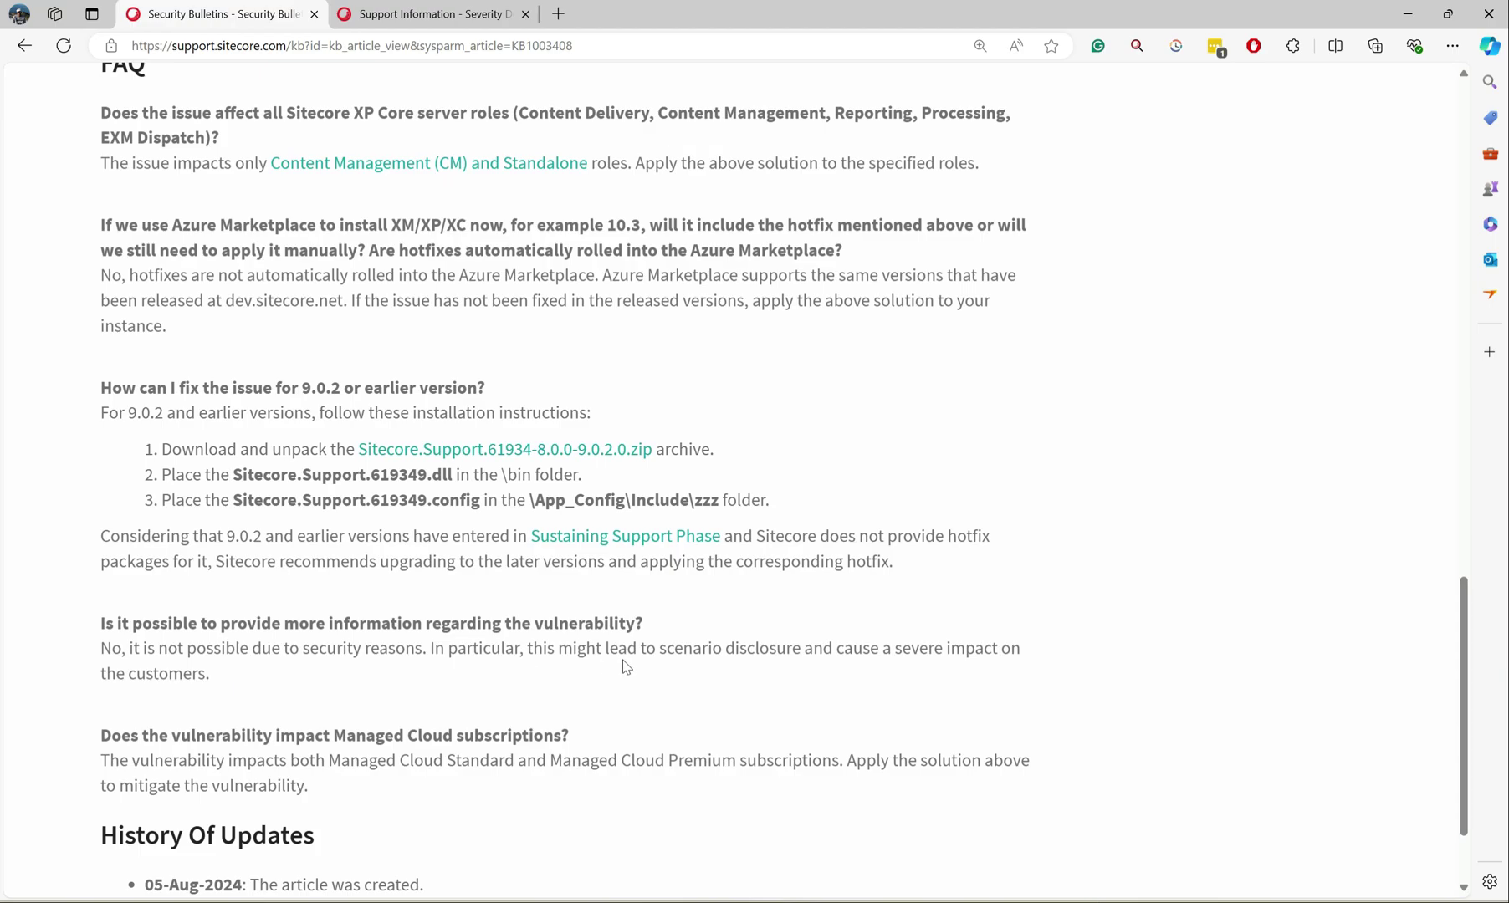
pyautogui.moveTo(612, 669)
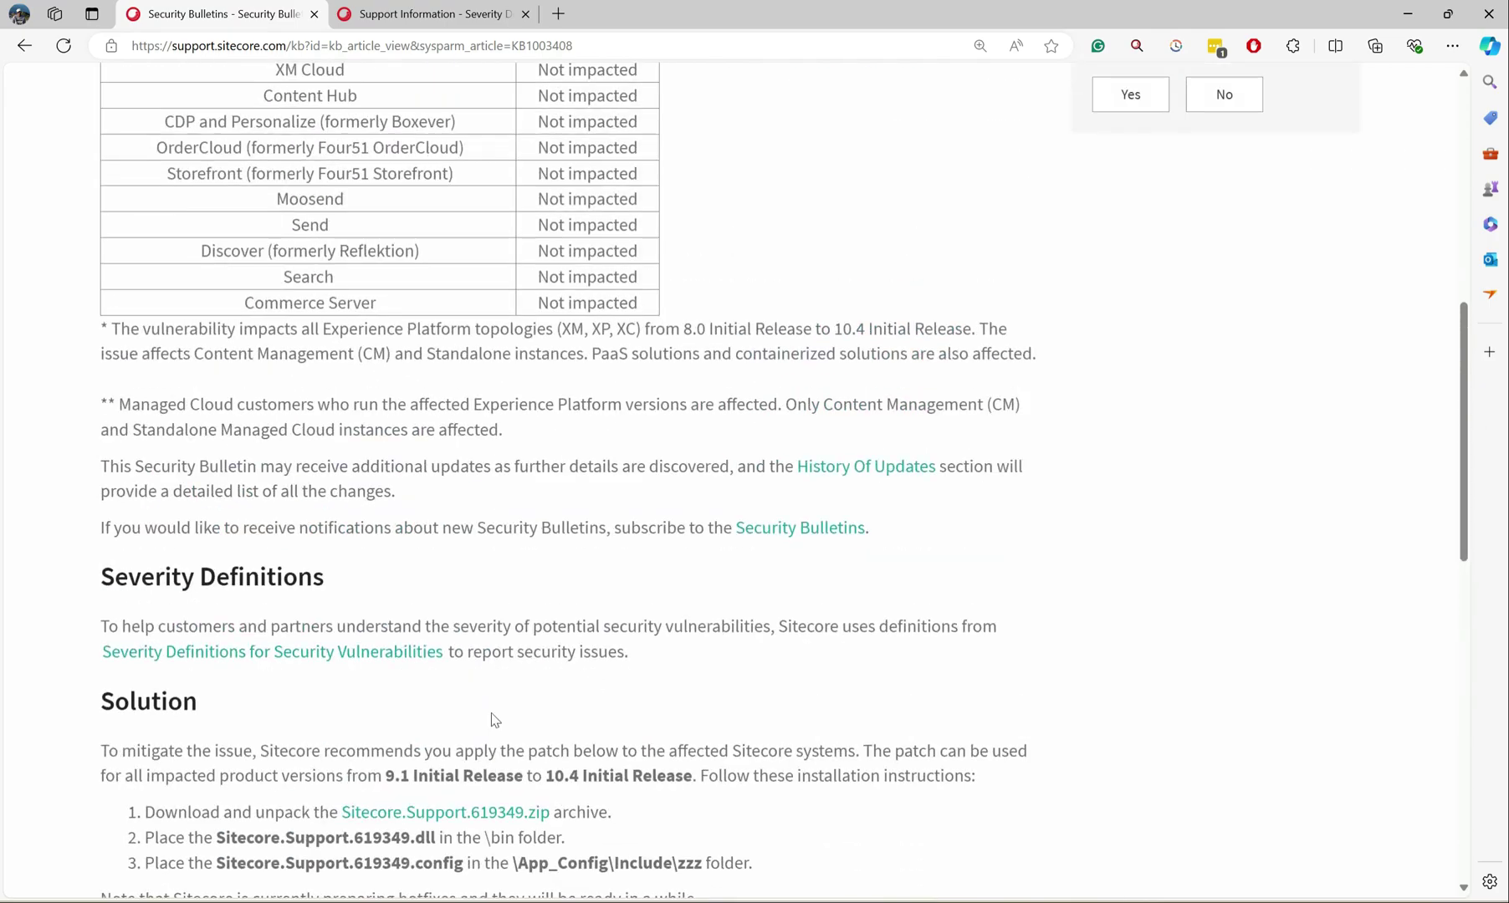
# Highlight steps 2 and 3 again, then scroll back to the bulletin title and impacted-products table.
pyautogui.moveTo(194, 661); pyautogui.dragTo(743, 686)
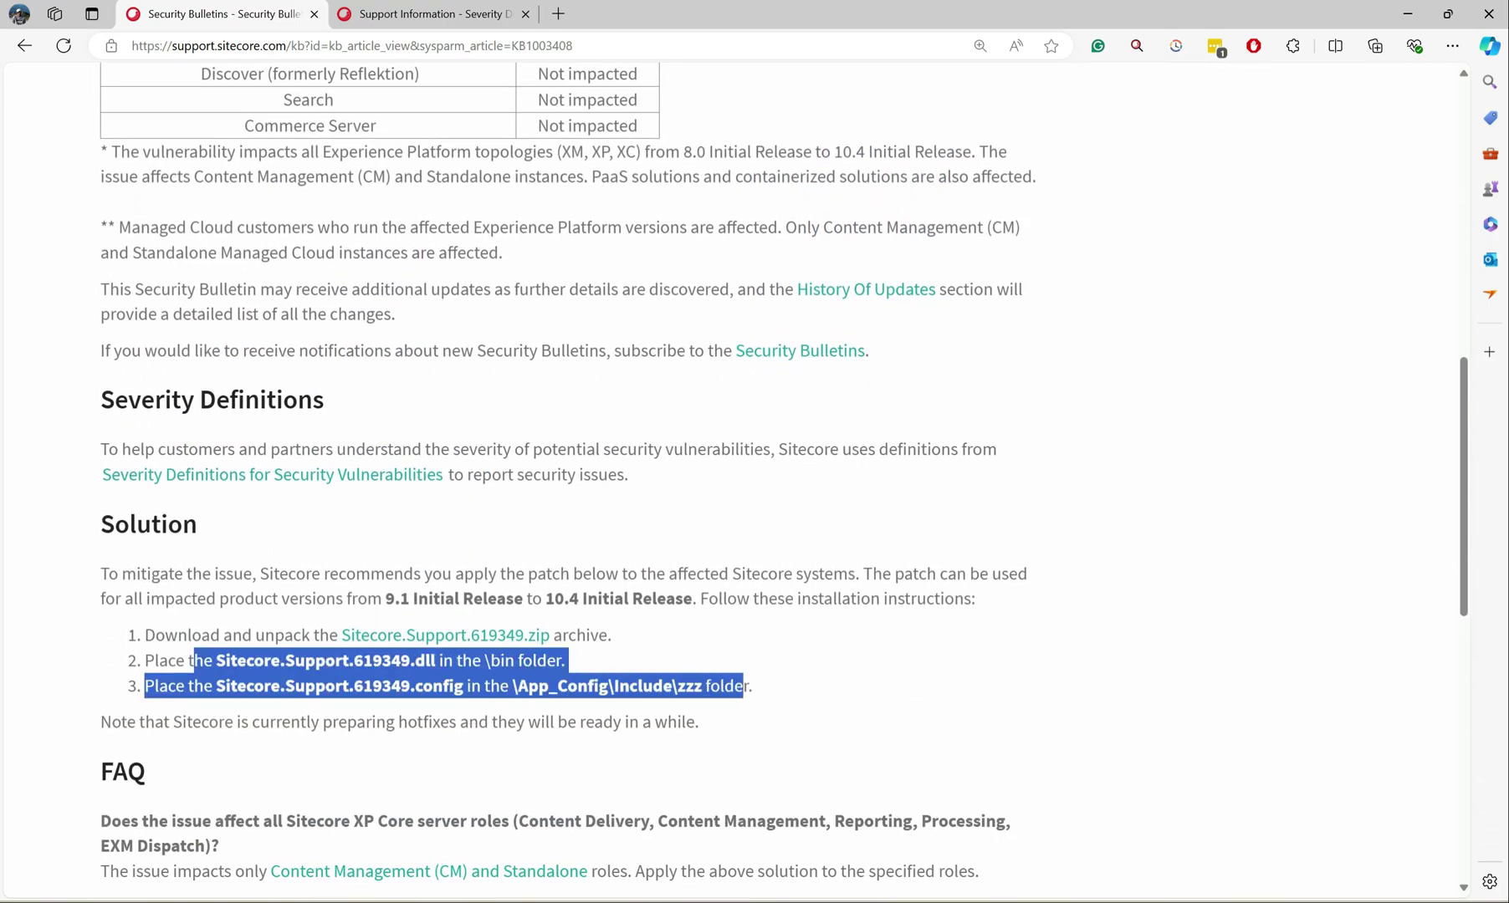
pyautogui.click(595, 711)
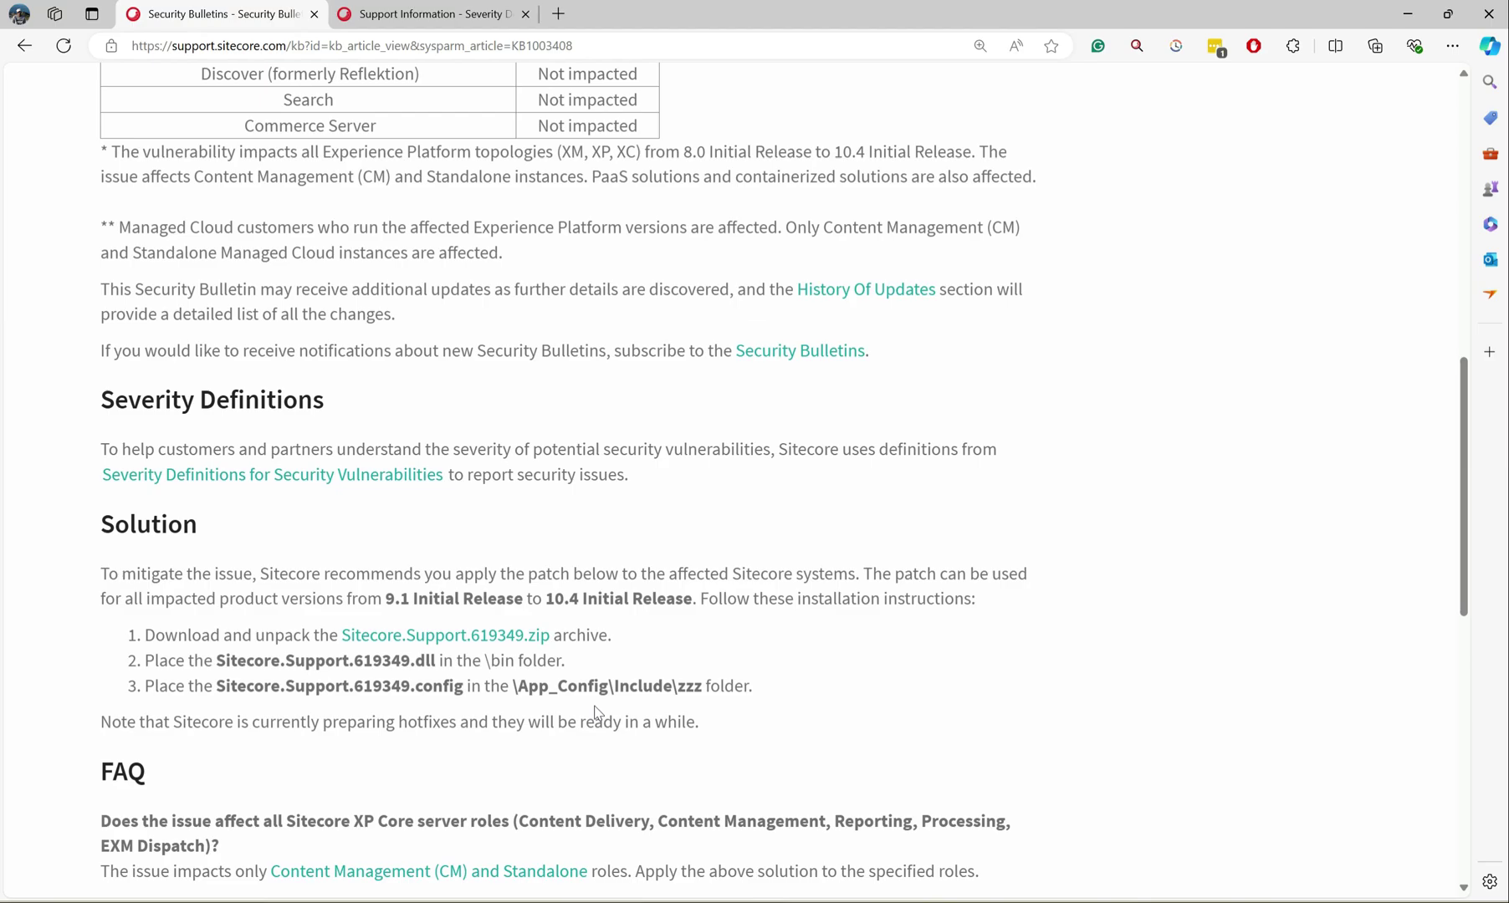
pyautogui.scroll(3)
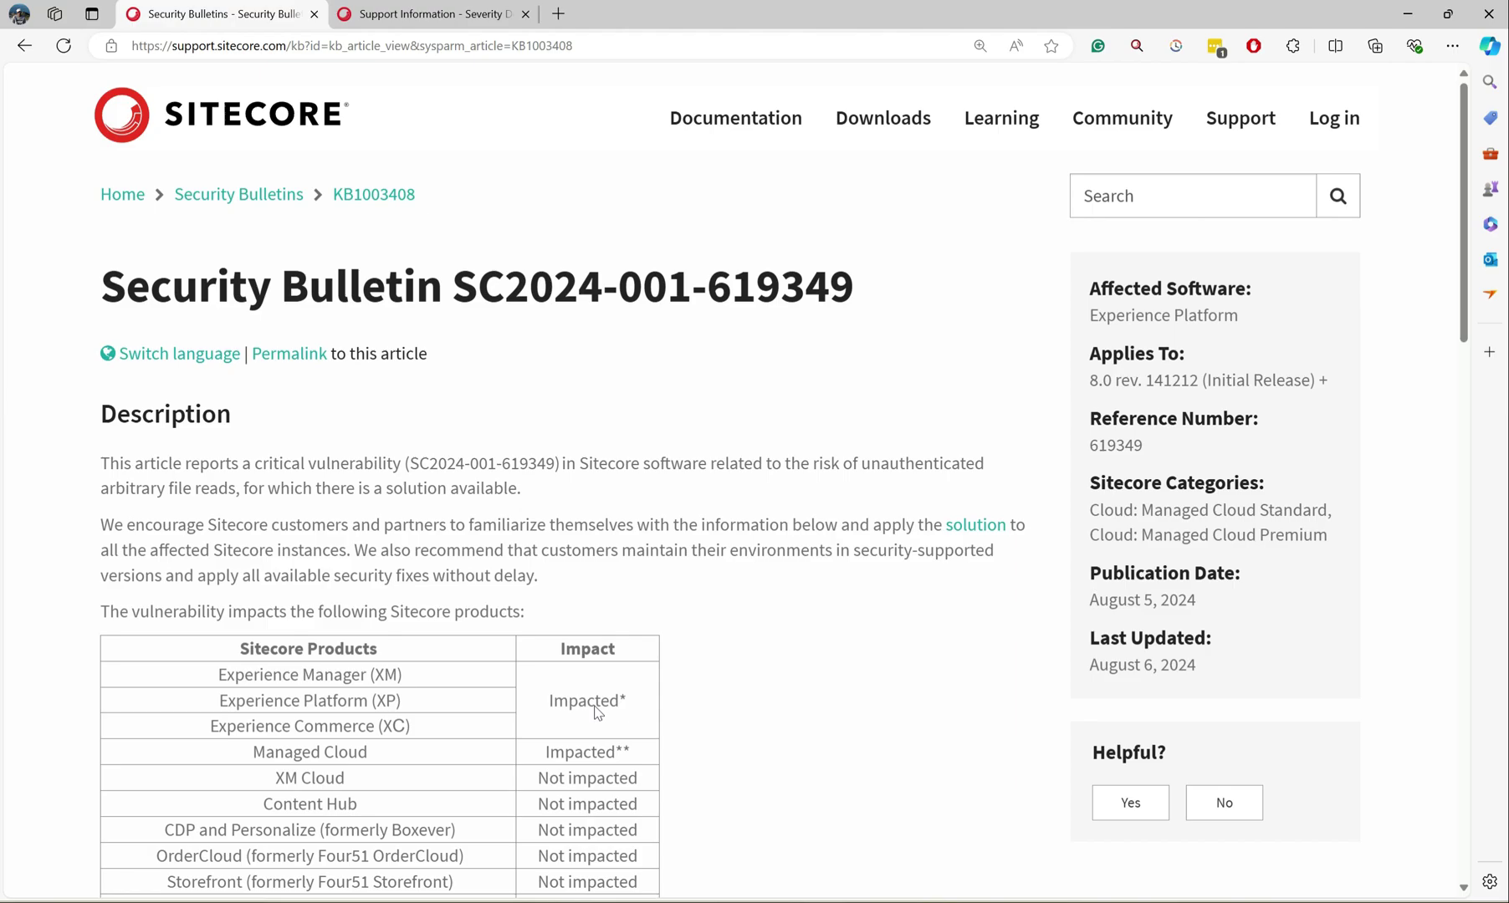
pyautogui.moveTo(607, 611)
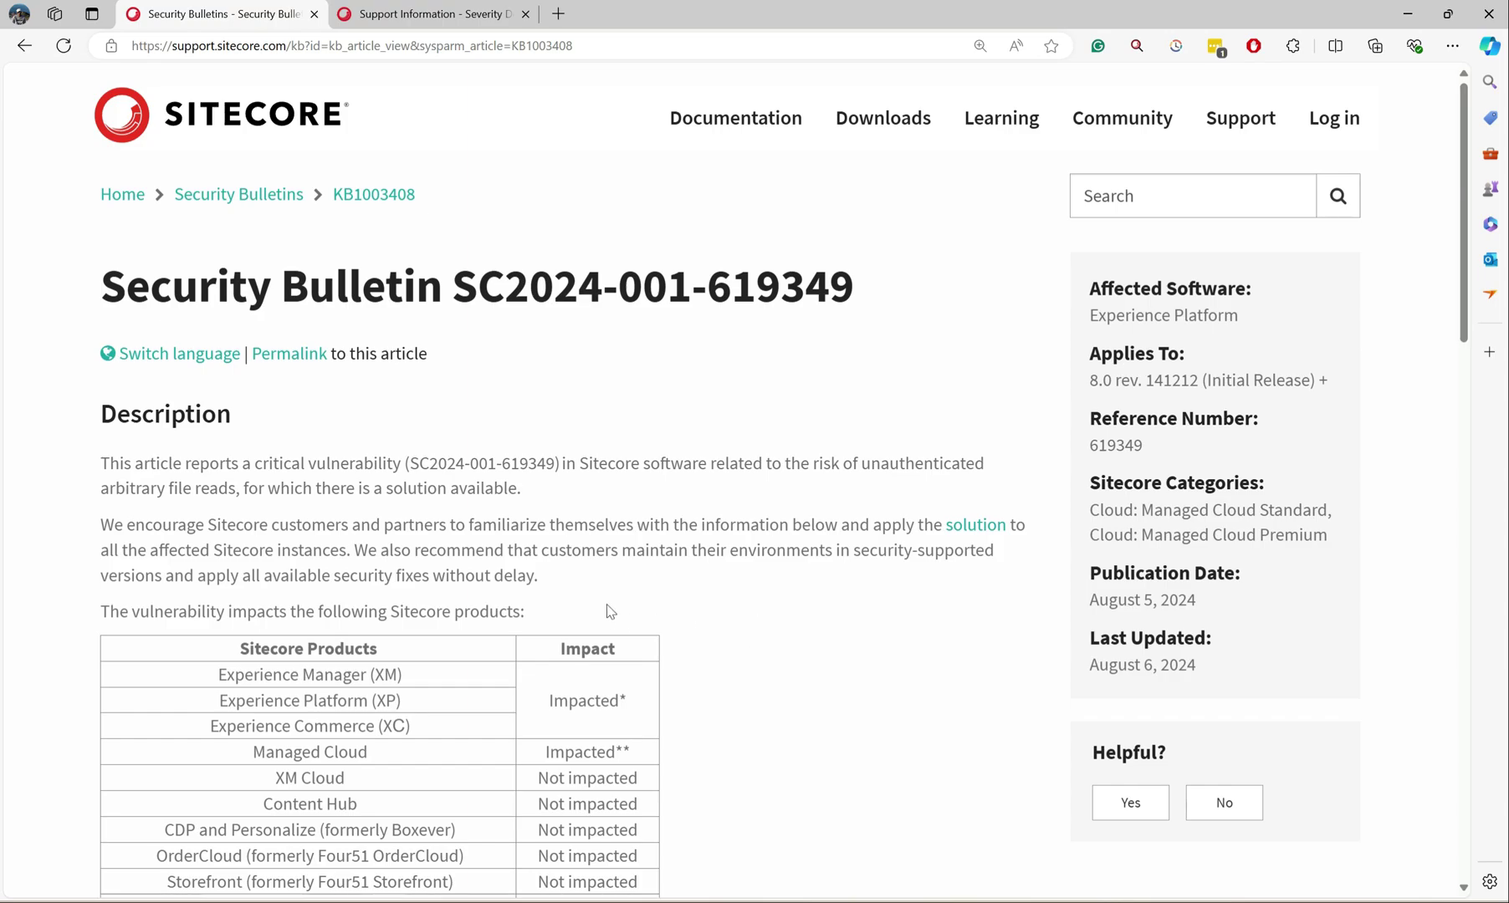
pyautogui.moveTo(575, 594)
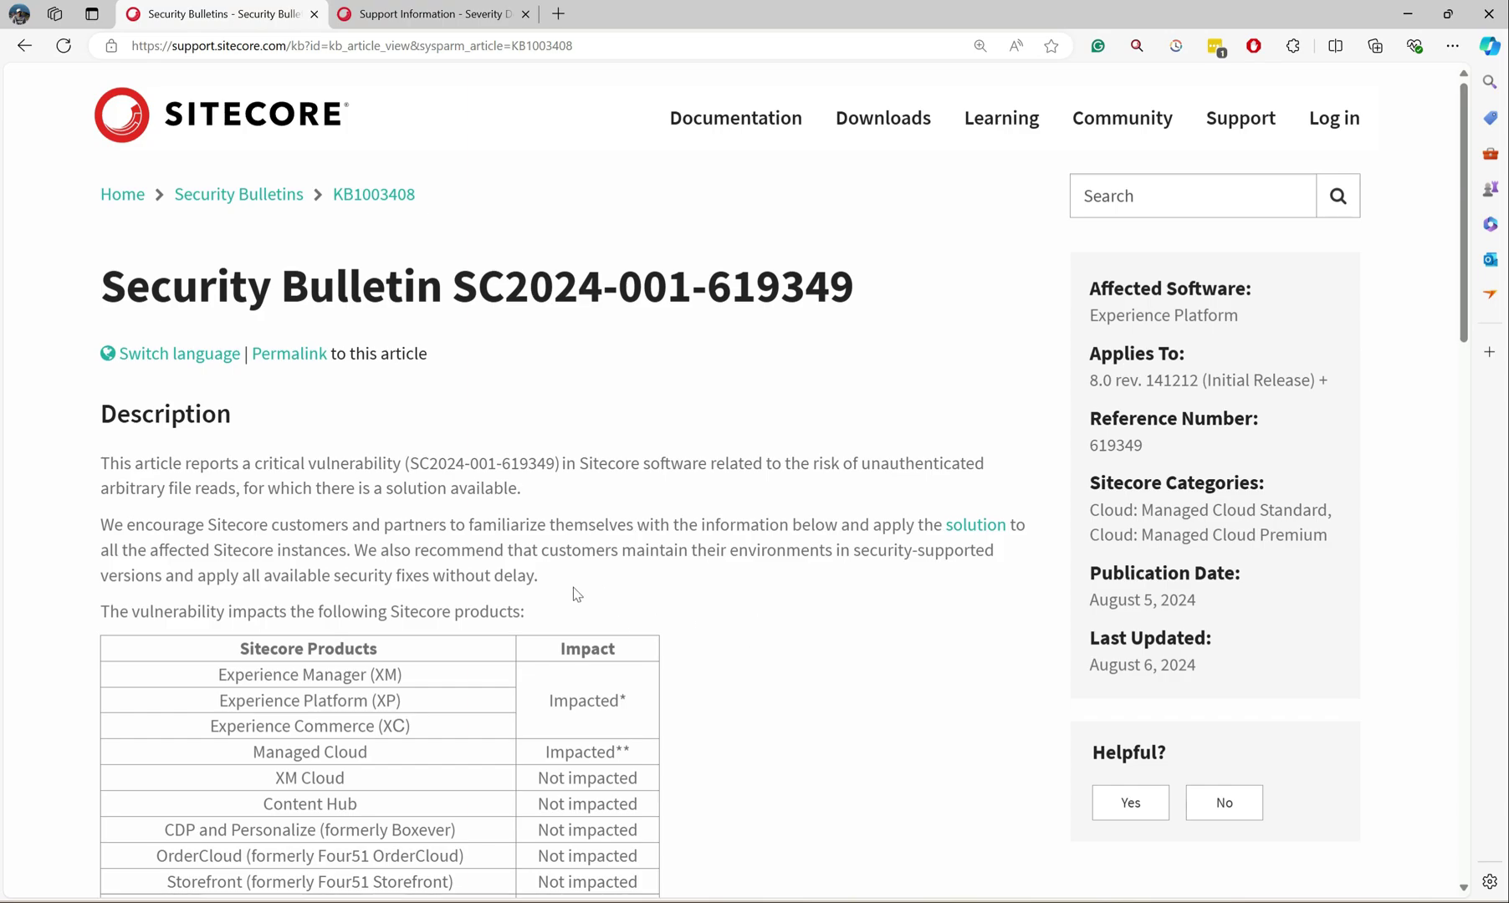